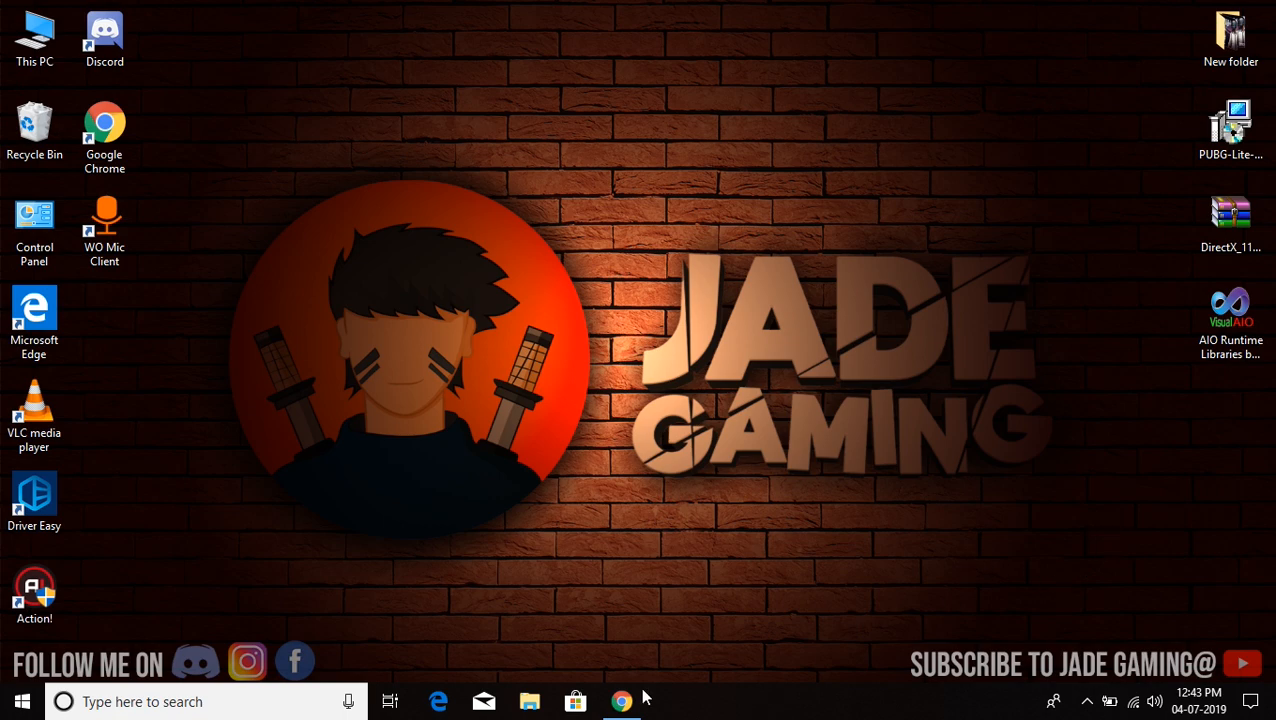
Launch Google Chrome from the taskbar, bringing up lite.pubg.com.
{"action": "left_click", "coordinate": [620, 700]}
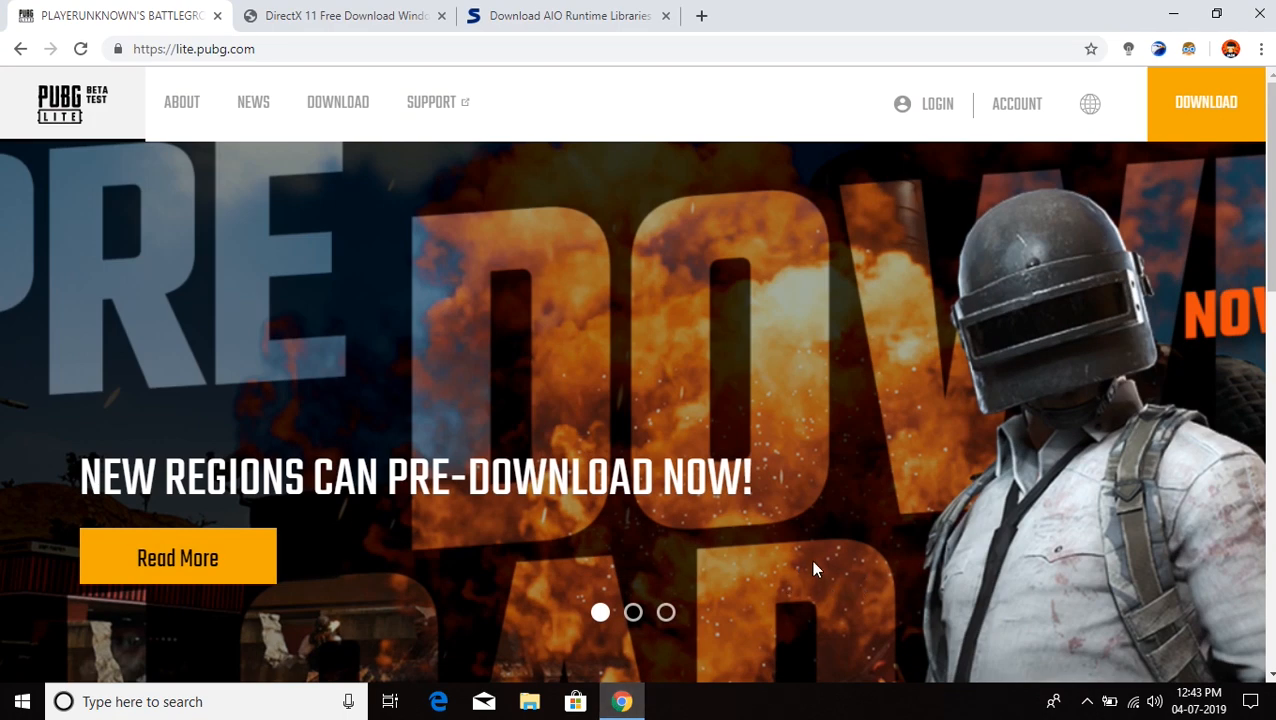
{"action": "mouse_move", "coordinate": [852, 578]}
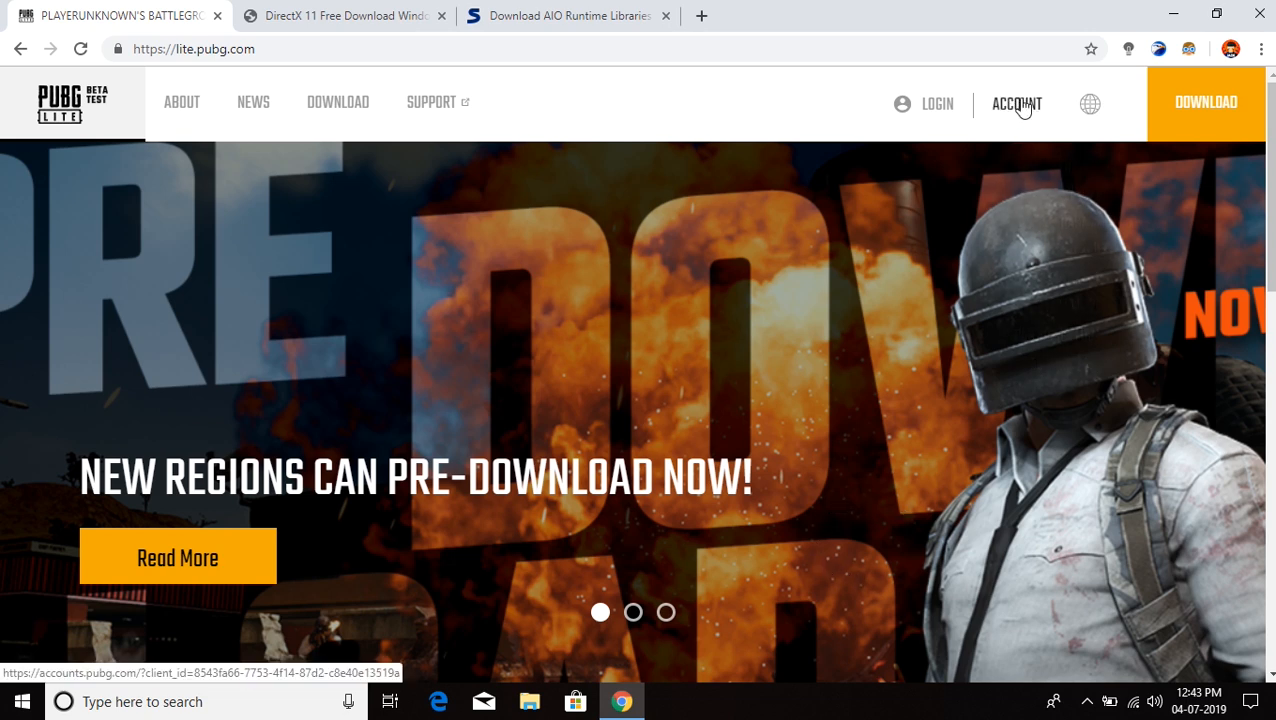
{"action": "mouse_move", "coordinate": [1020, 112]}
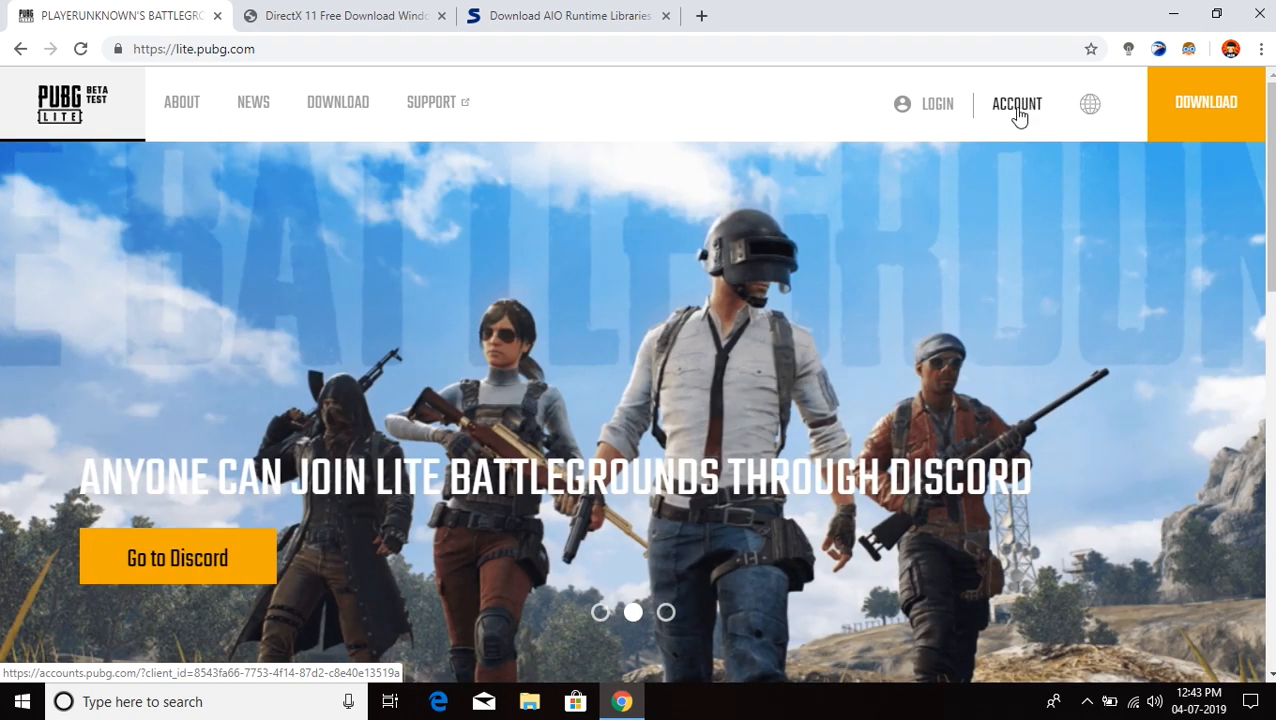
Go to ACCOUNT, choose CREATE MY ACCOUNT and review the registration form's password and date-of-birth fields.
{"action": "left_click", "coordinate": [1016, 104]}
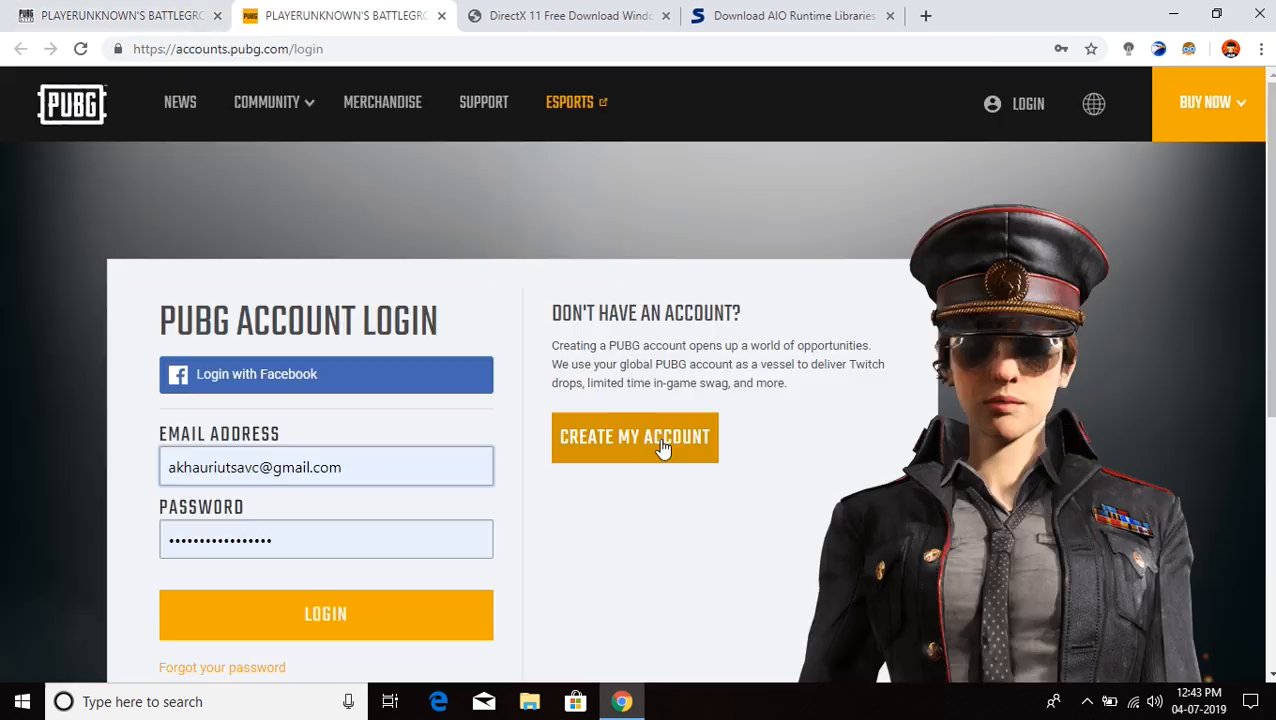
{"action": "left_click", "coordinate": [634, 436]}
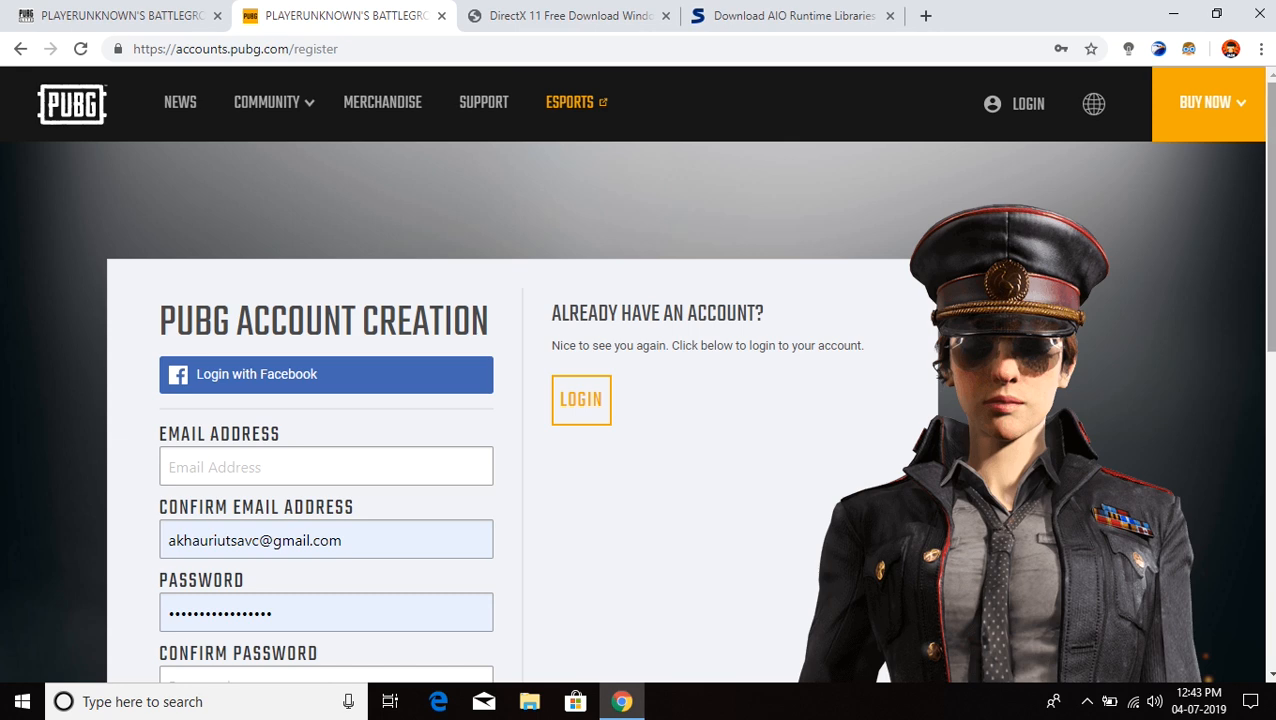
{"action": "scroll", "scroll_direction": "down", "scroll_amount": 3}
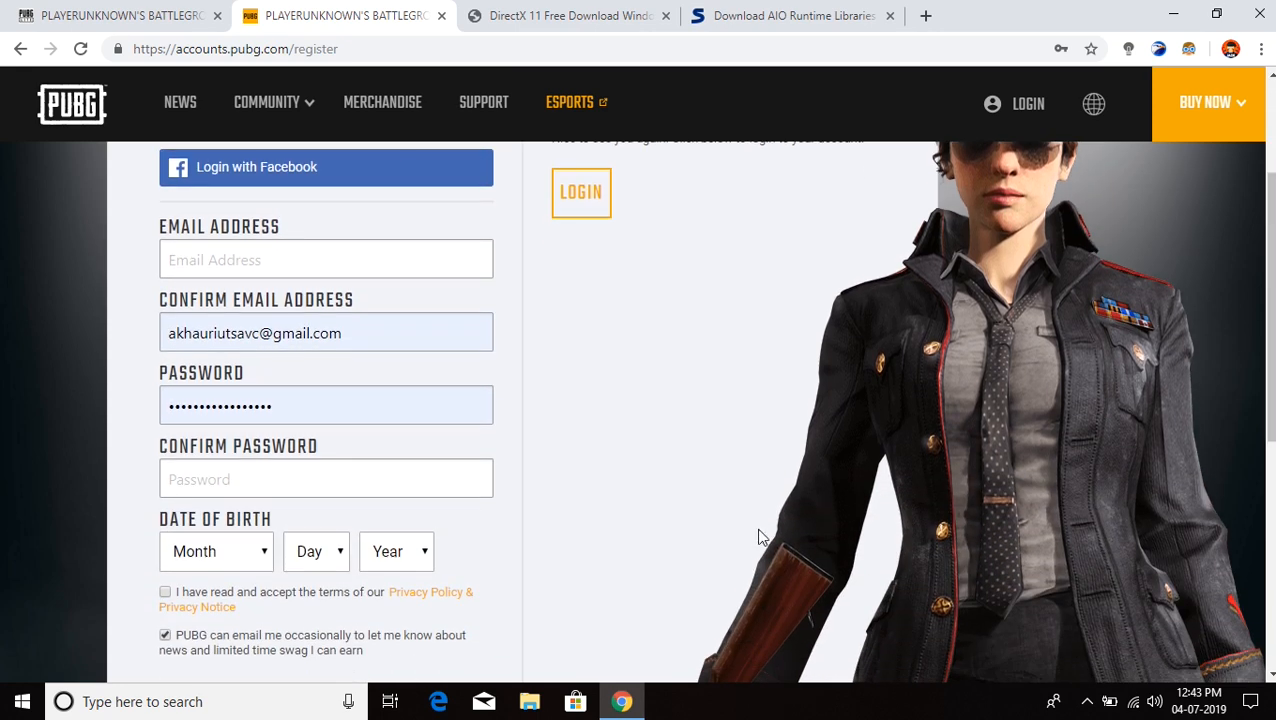
{"action": "scroll", "scroll_direction": "down", "scroll_amount": 3}
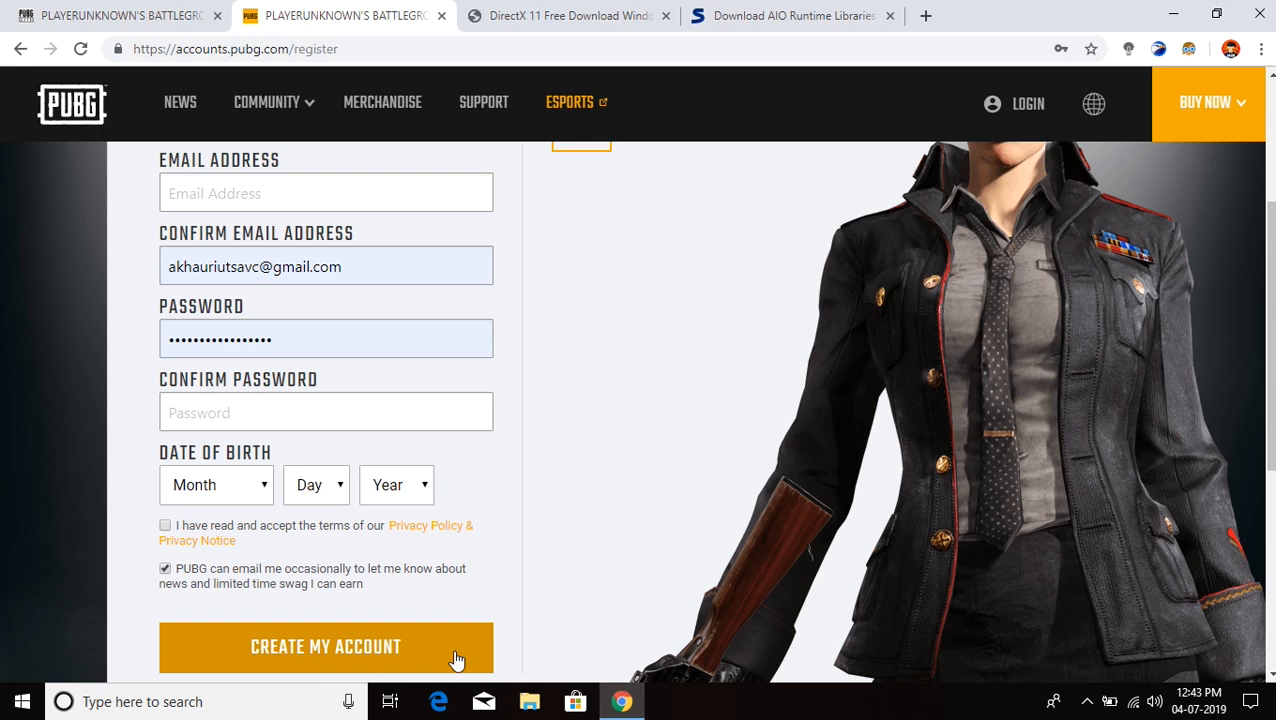
{"action": "mouse_move", "coordinate": [464, 596]}
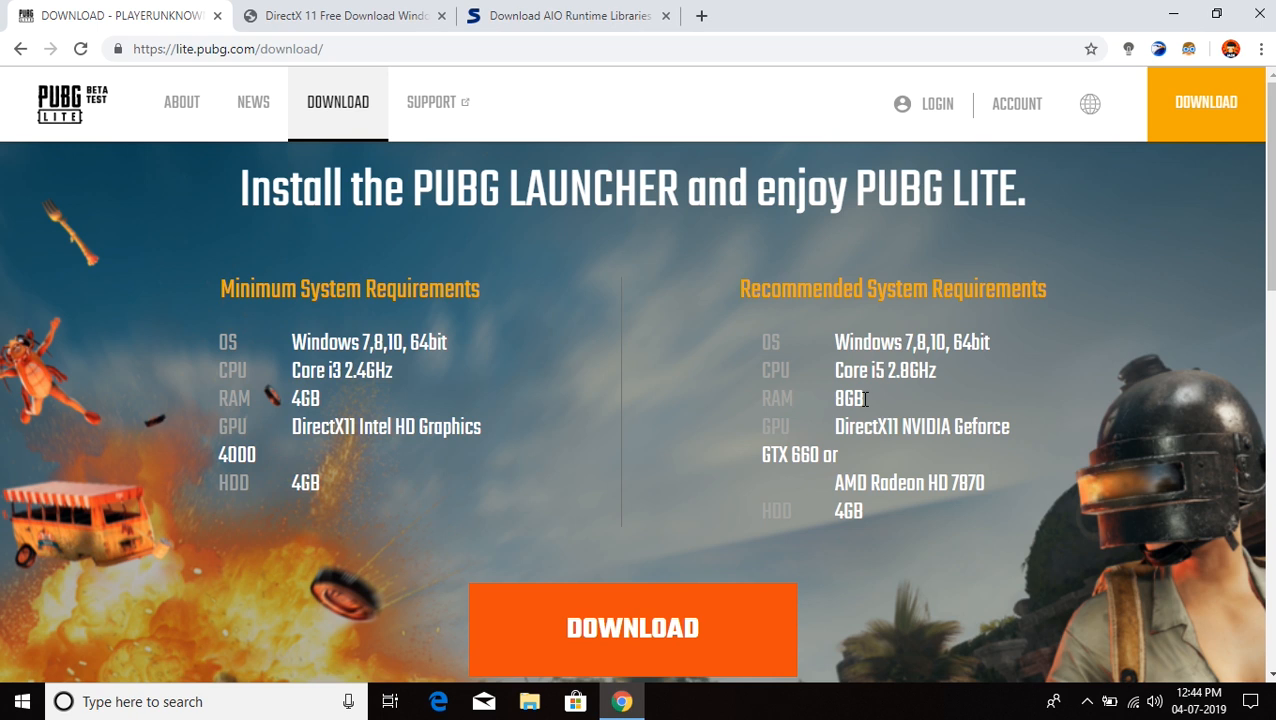
Scroll the download page to the Visual C++, .NET Framework and DirectX 11 prerequisites, then back to the top.
{"action": "scroll", "scroll_direction": "down", "scroll_amount": 3}
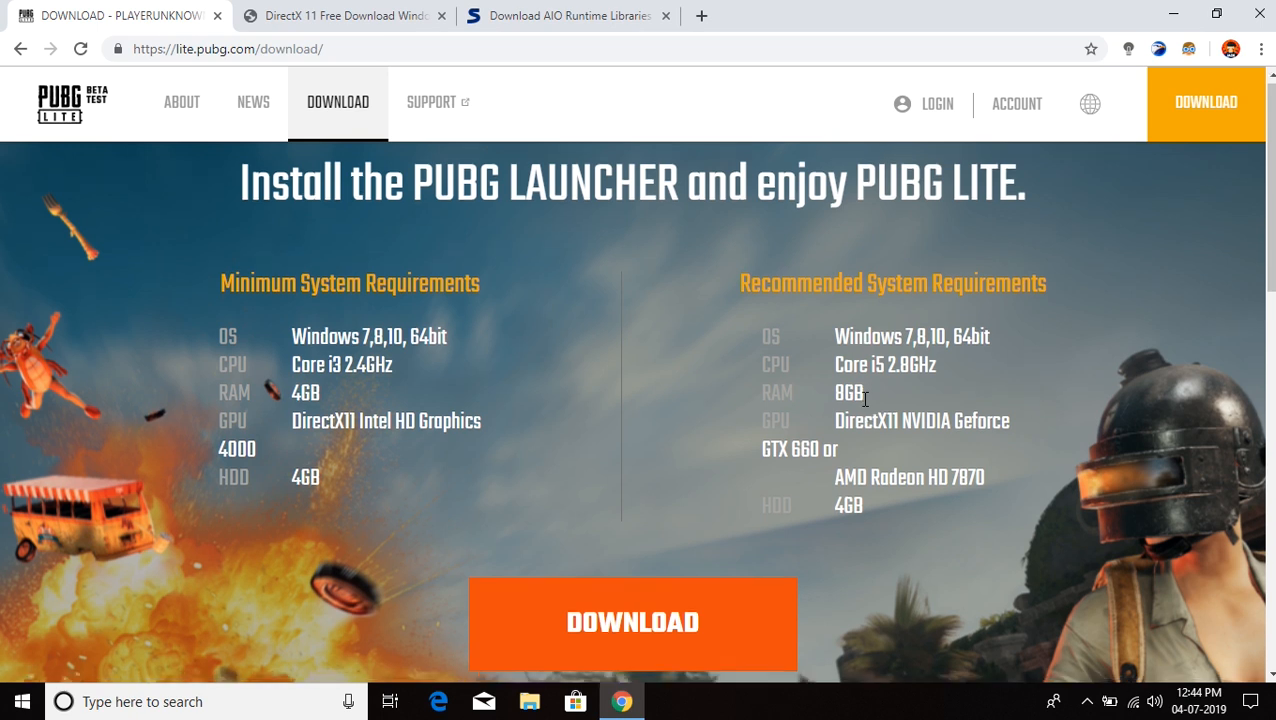
{"action": "scroll", "scroll_direction": "down", "scroll_amount": 3}
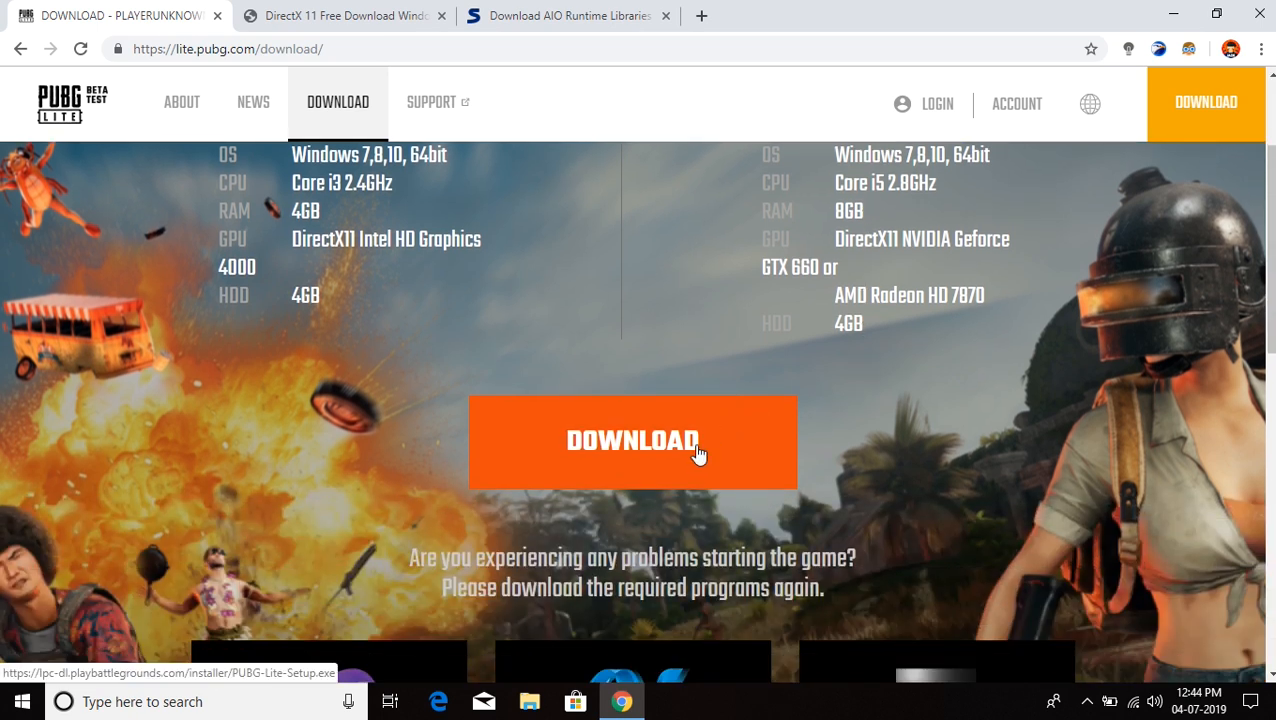
{"action": "mouse_move", "coordinate": [948, 476]}
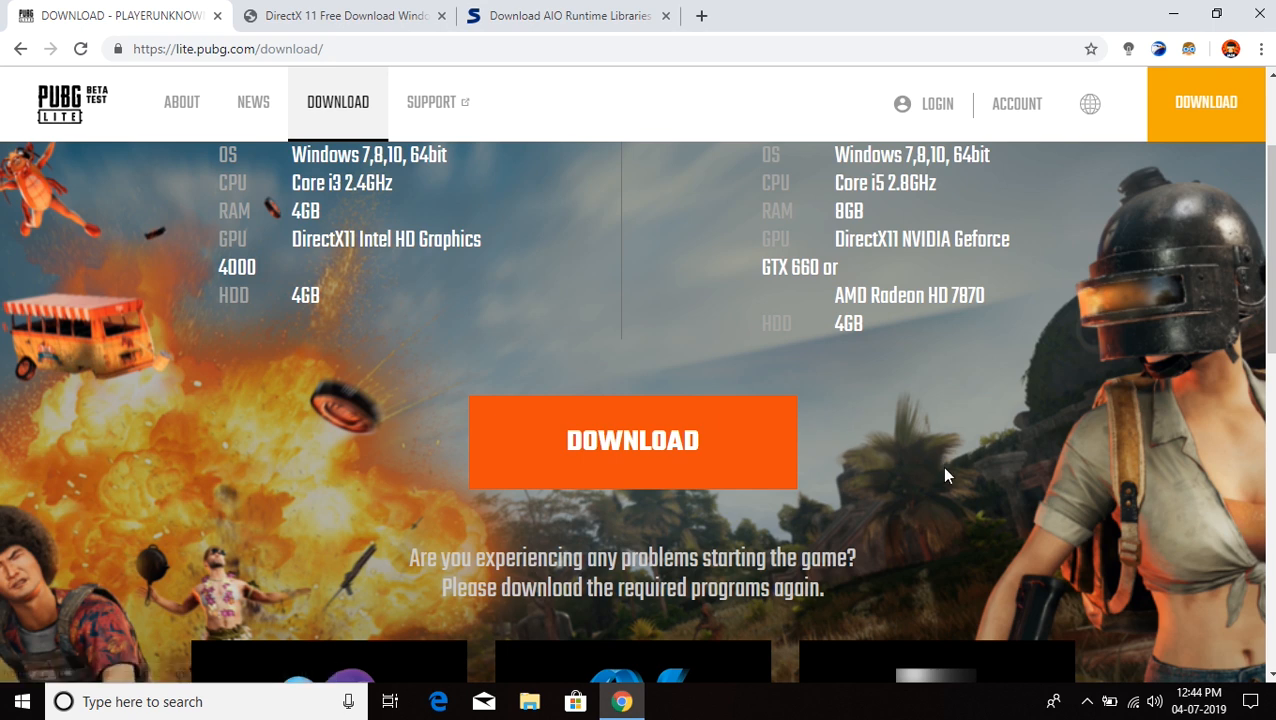
{"action": "mouse_move", "coordinate": [944, 488]}
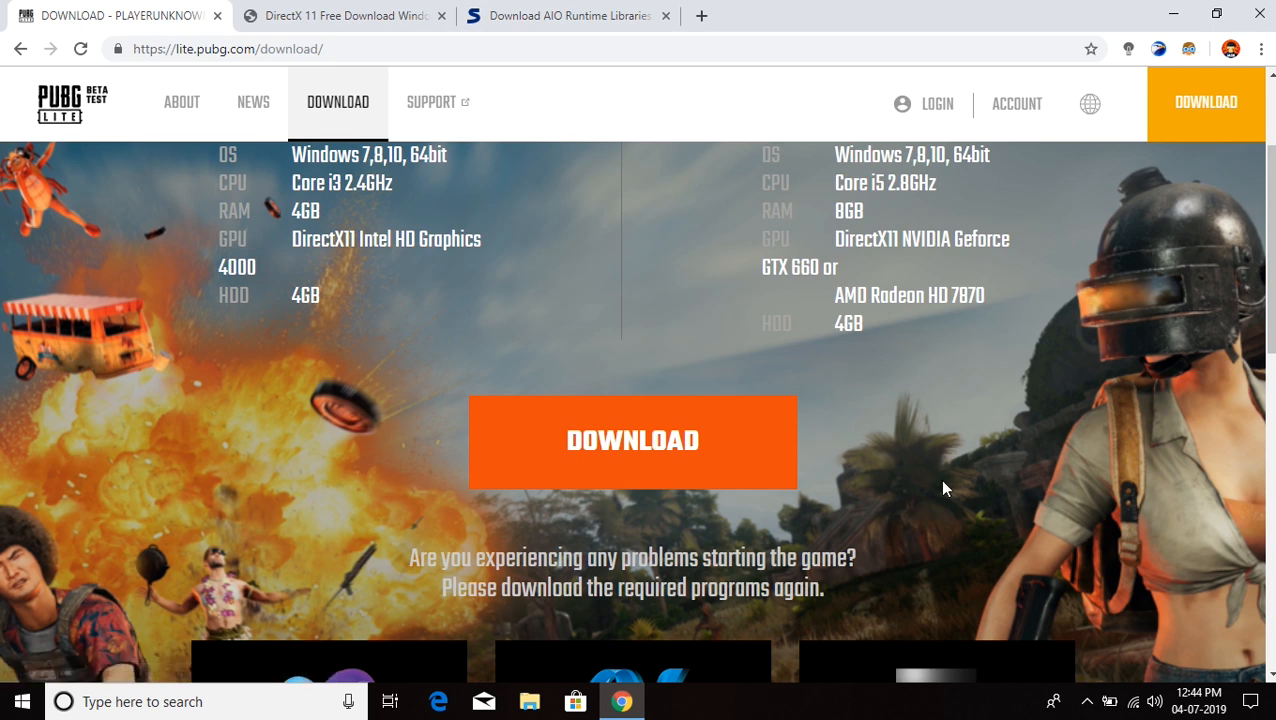
{"action": "scroll", "scroll_direction": "down", "scroll_amount": 3}
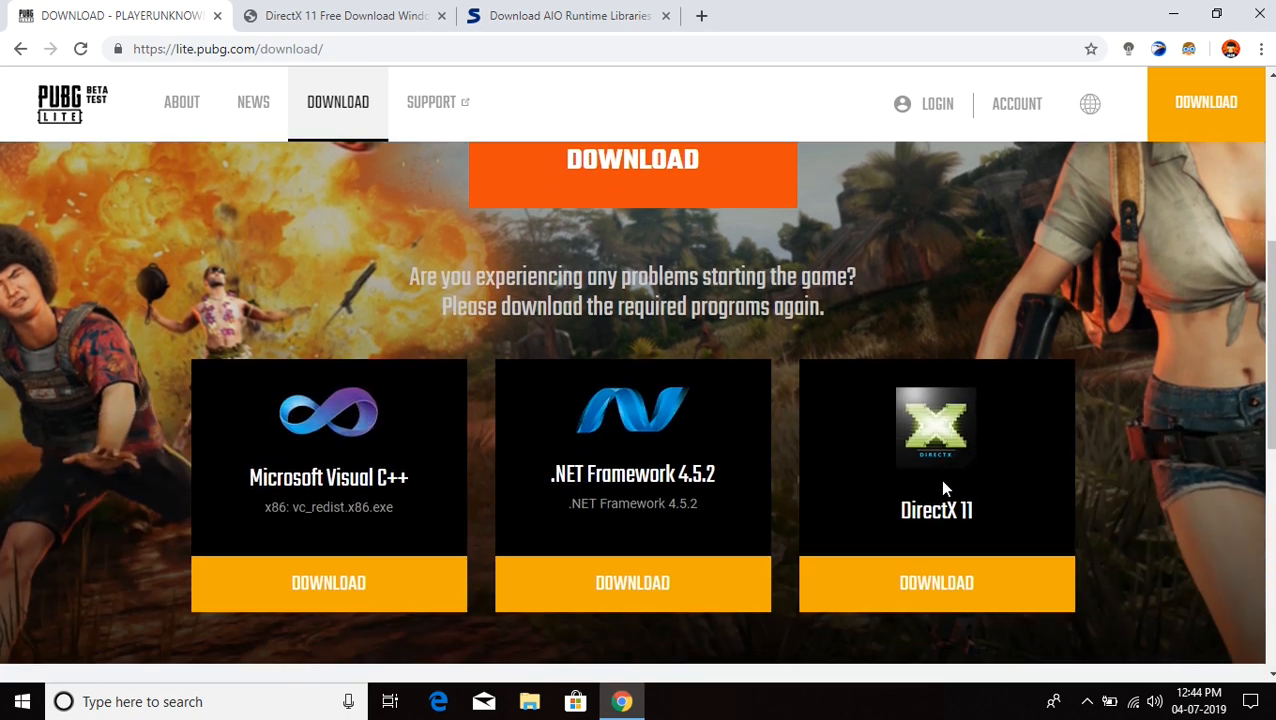
{"action": "scroll", "scroll_direction": "down", "scroll_amount": 3}
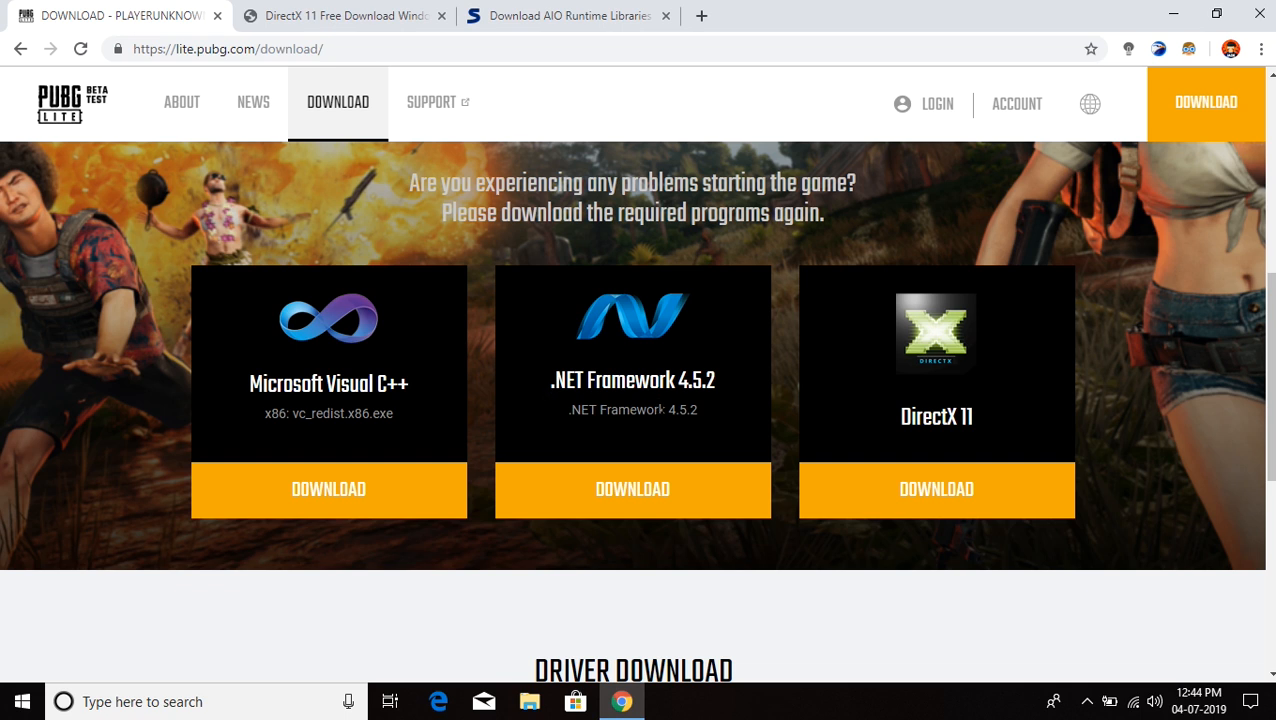
{"action": "mouse_move", "coordinate": [620, 432]}
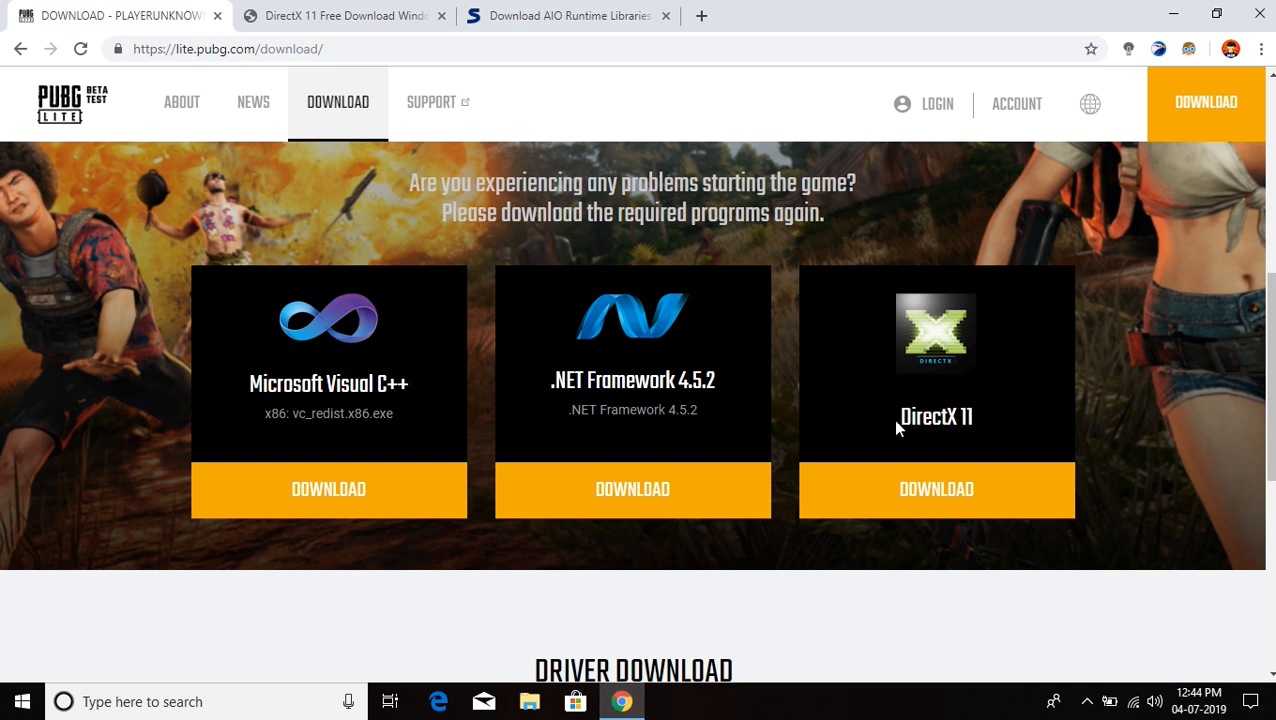
{"action": "mouse_move", "coordinate": [814, 470]}
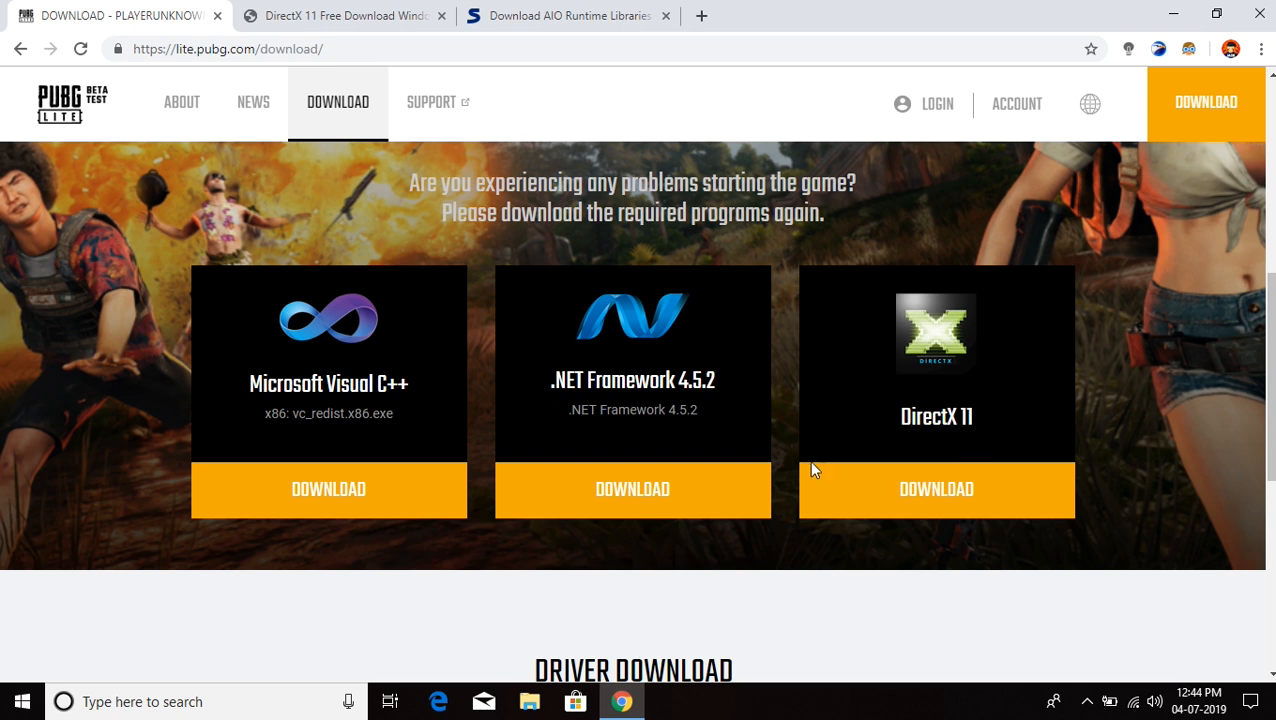
{"action": "mouse_move", "coordinate": [408, 420]}
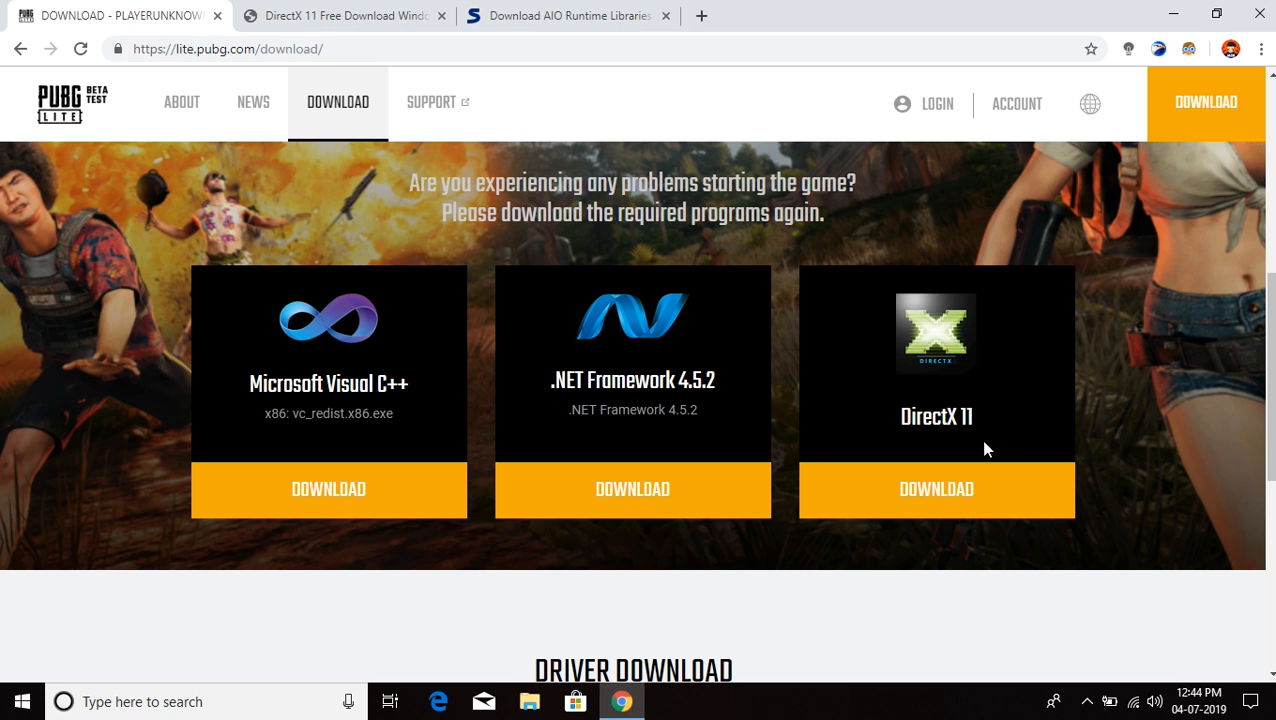
{"action": "mouse_move", "coordinate": [970, 456]}
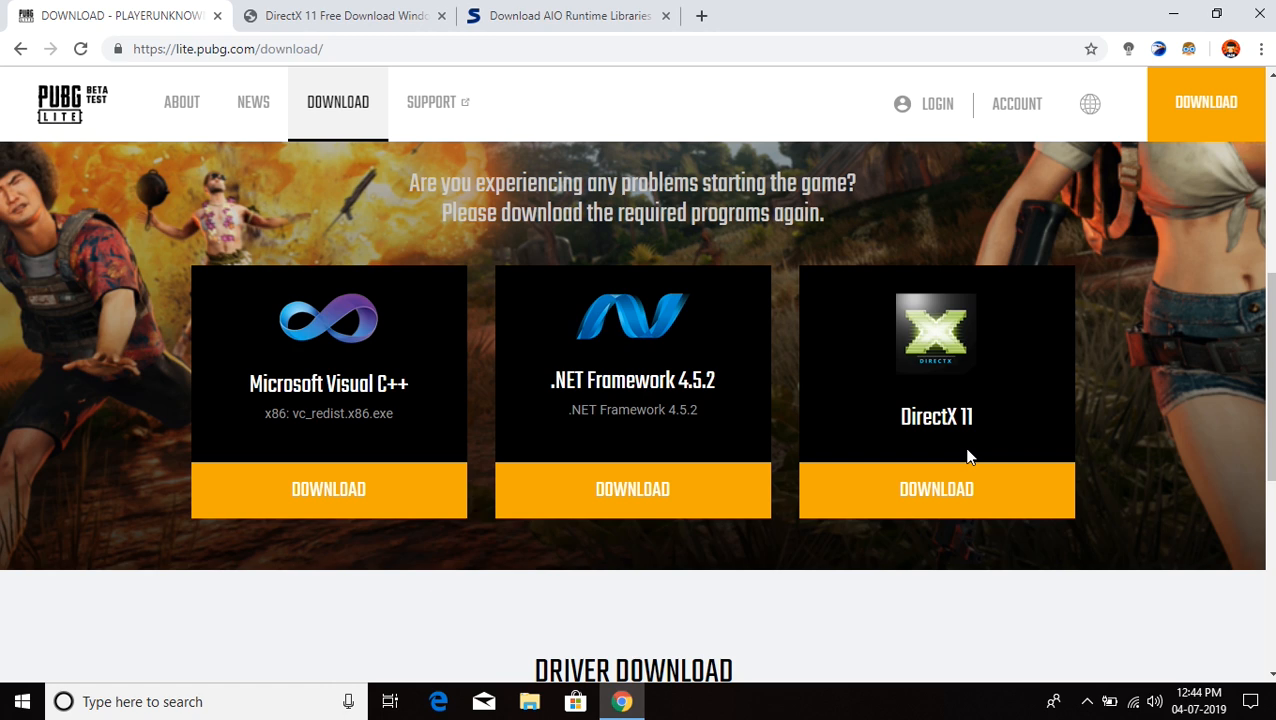
{"action": "mouse_move", "coordinate": [932, 448]}
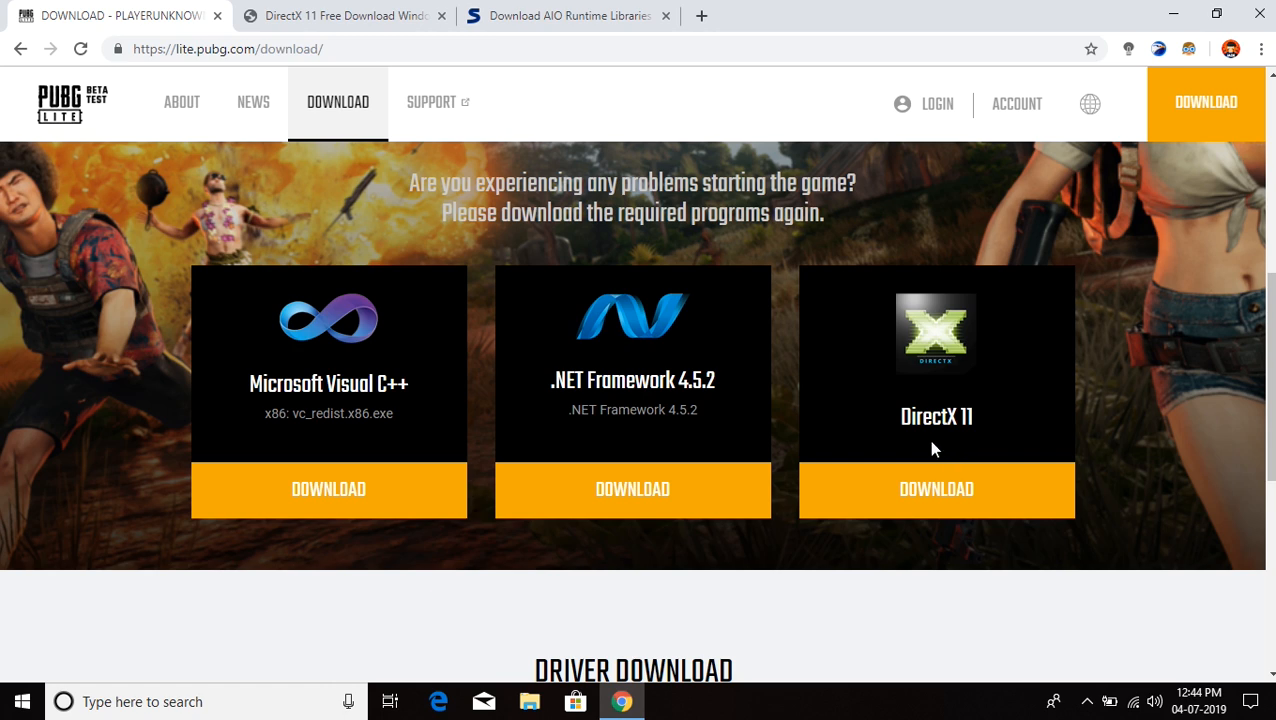
{"action": "scroll", "scroll_direction": "up", "scroll_amount": 3}
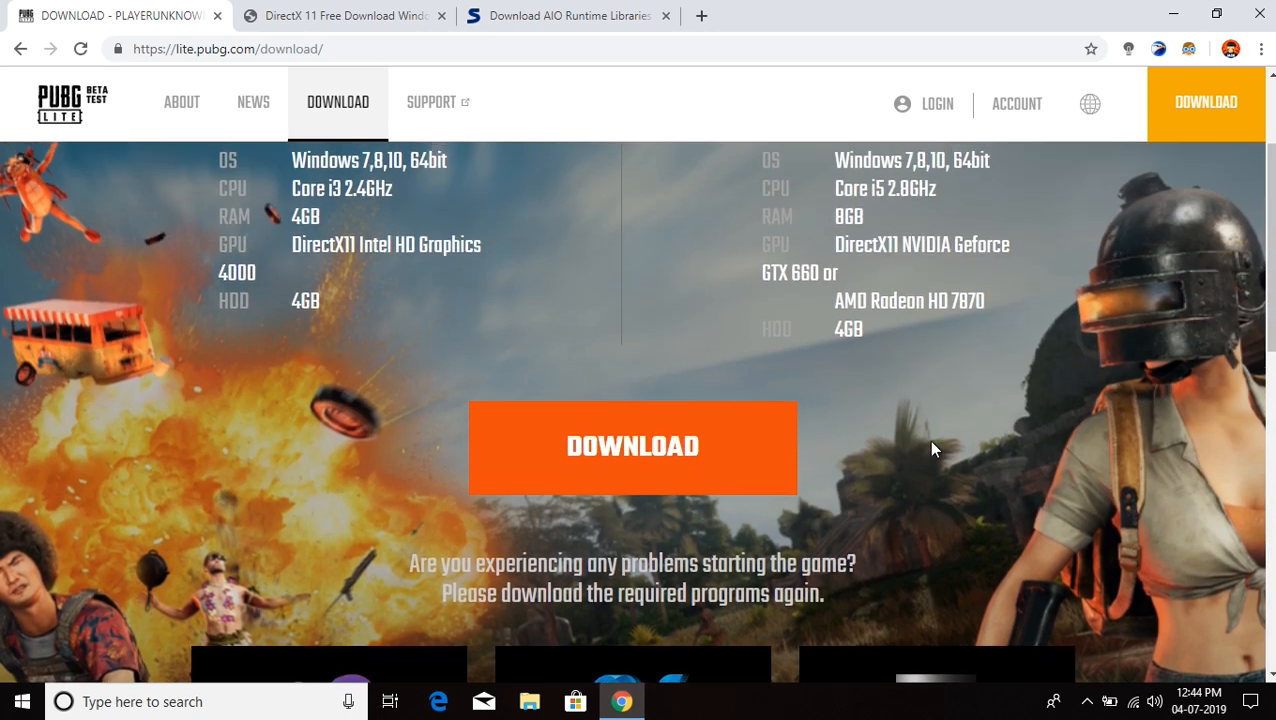
{"action": "scroll", "scroll_direction": "up", "scroll_amount": 3}
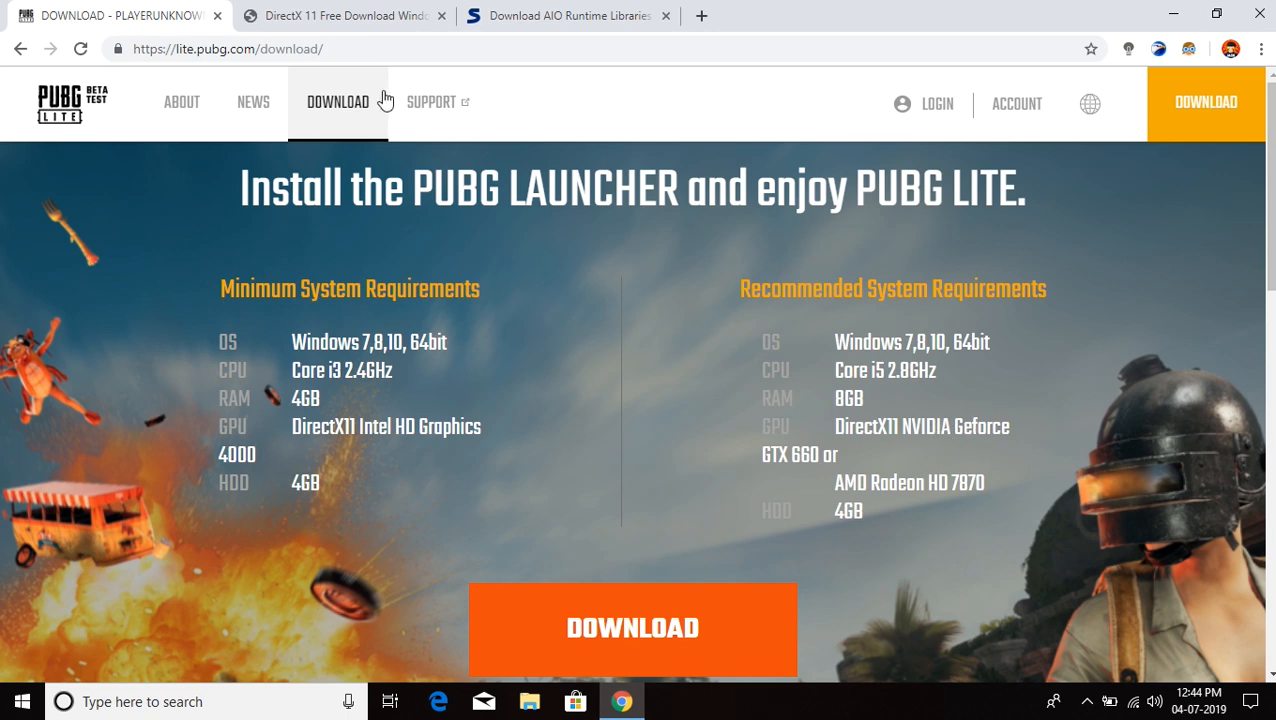
Check the DirectX 11 and AIO Runtime Libraries download tabs, return to the PUBG Lite page and show its language menu.
{"action": "left_click", "coordinate": [344, 16]}
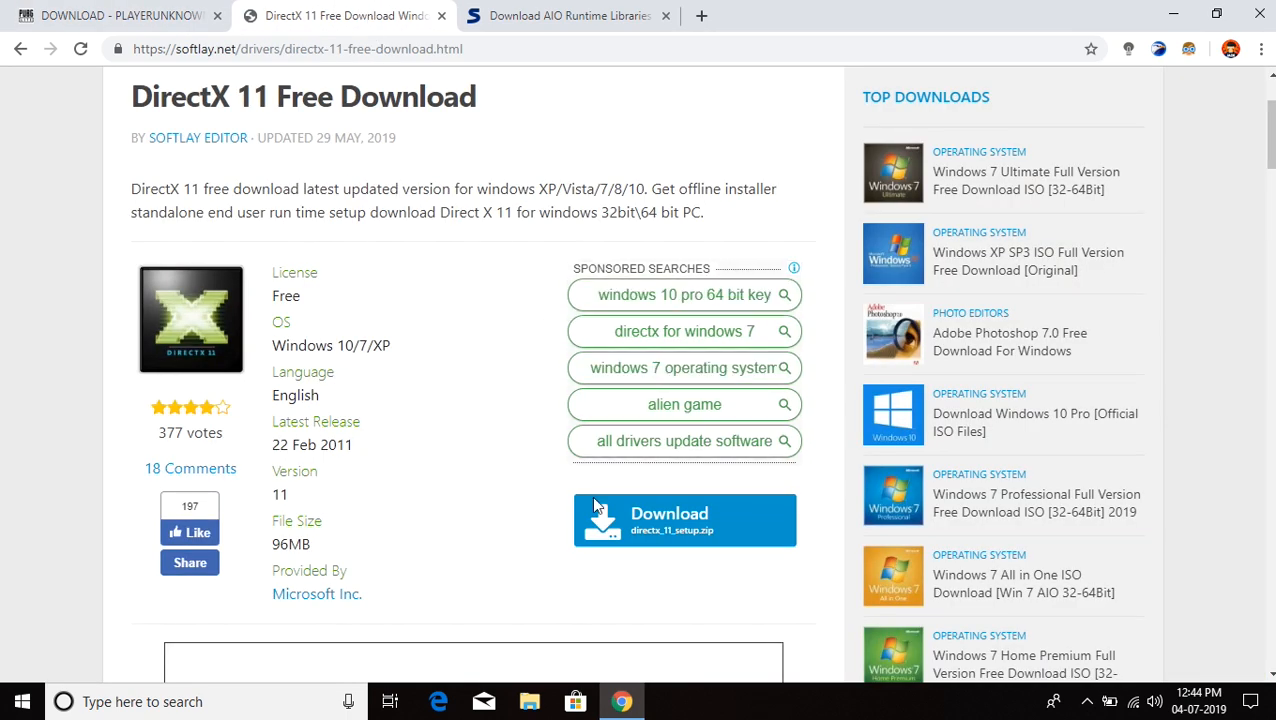
{"action": "left_click", "coordinate": [564, 16]}
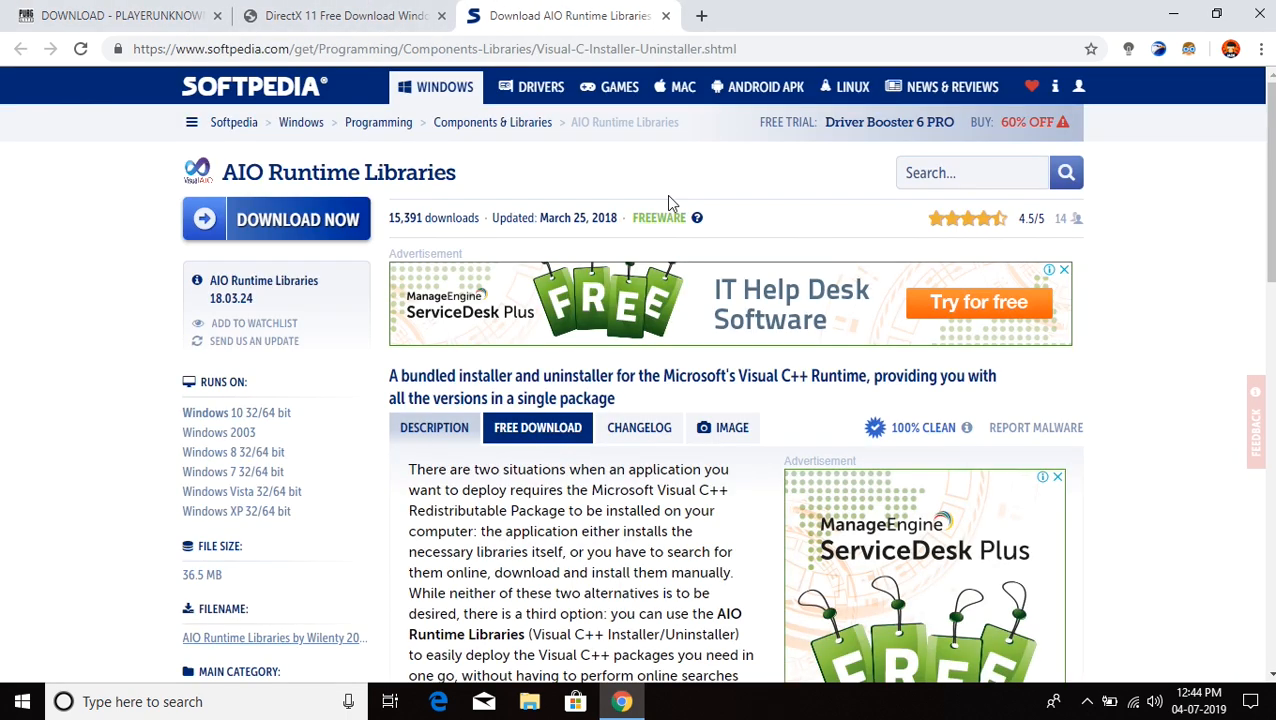
{"action": "mouse_move", "coordinate": [544, 440]}
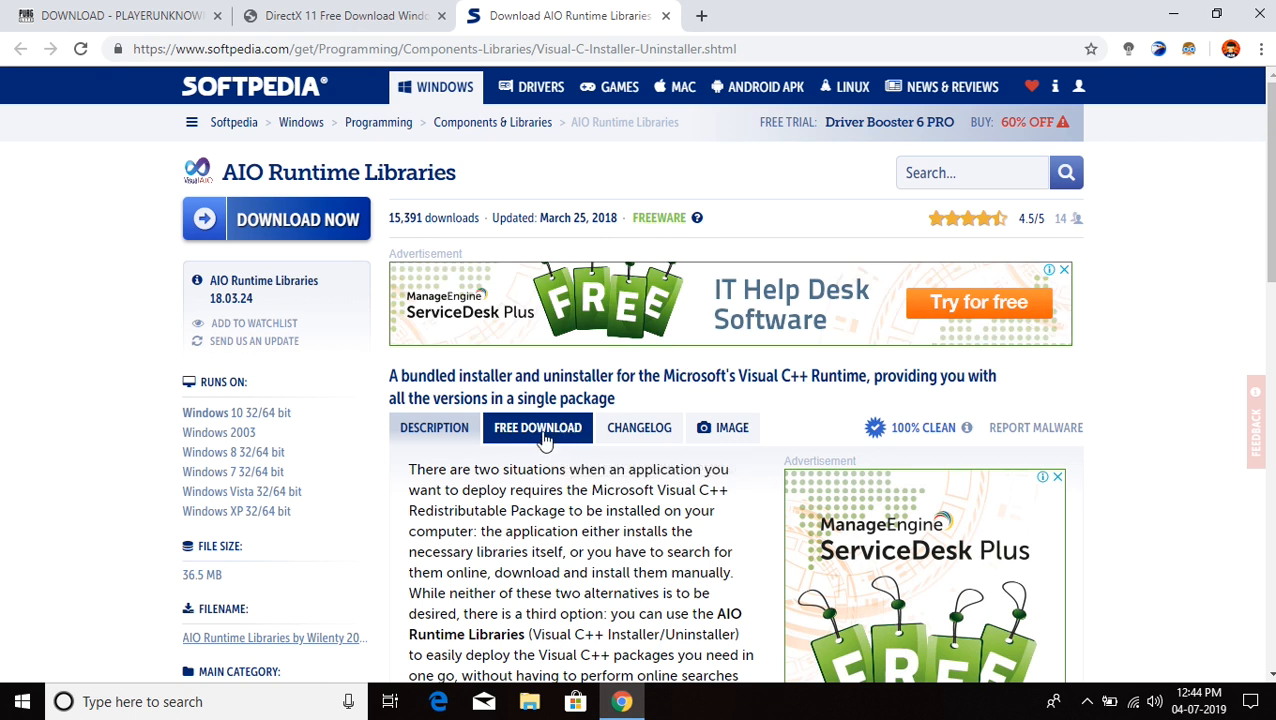
{"action": "mouse_move", "coordinate": [536, 428]}
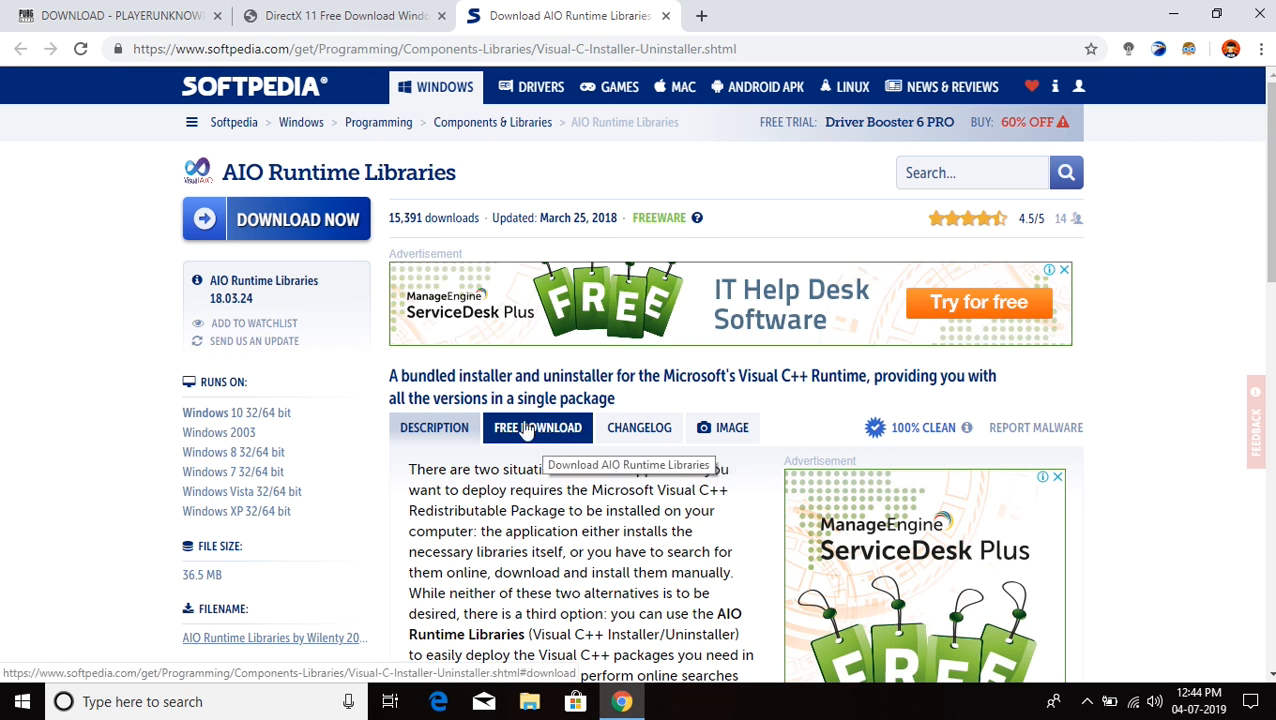
{"action": "left_click", "coordinate": [110, 16]}
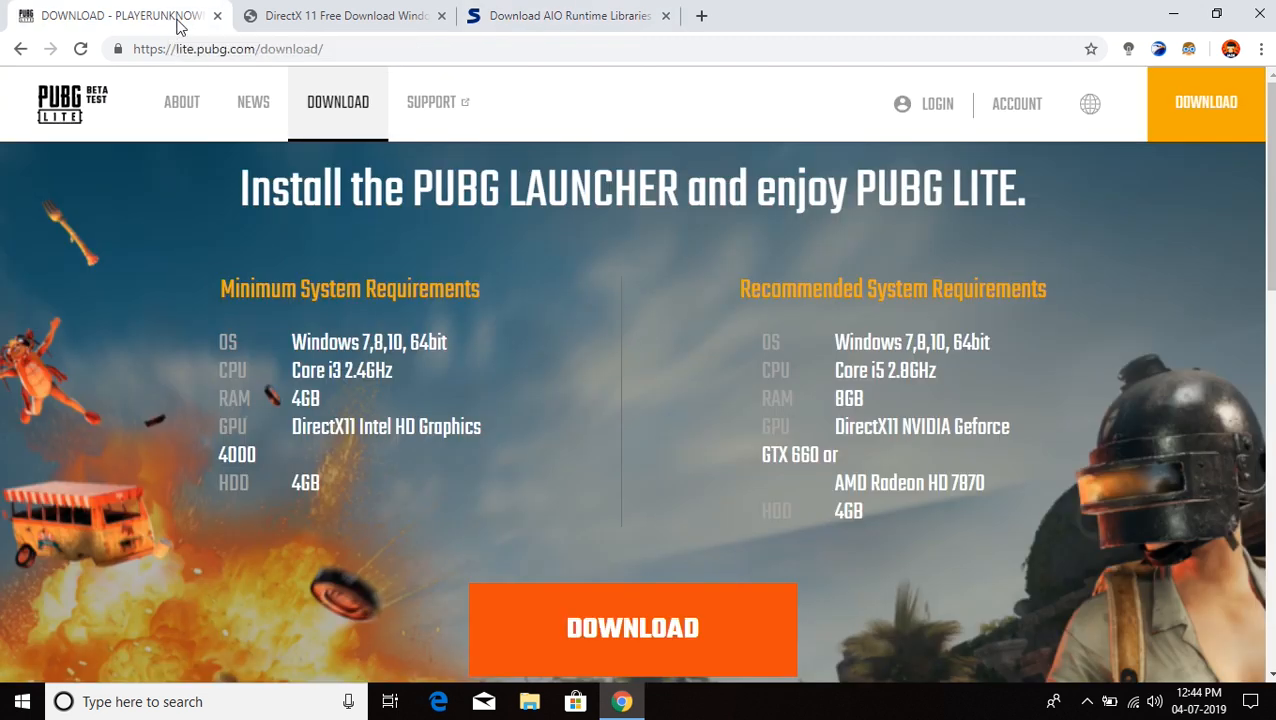
{"action": "left_click", "coordinate": [1088, 104]}
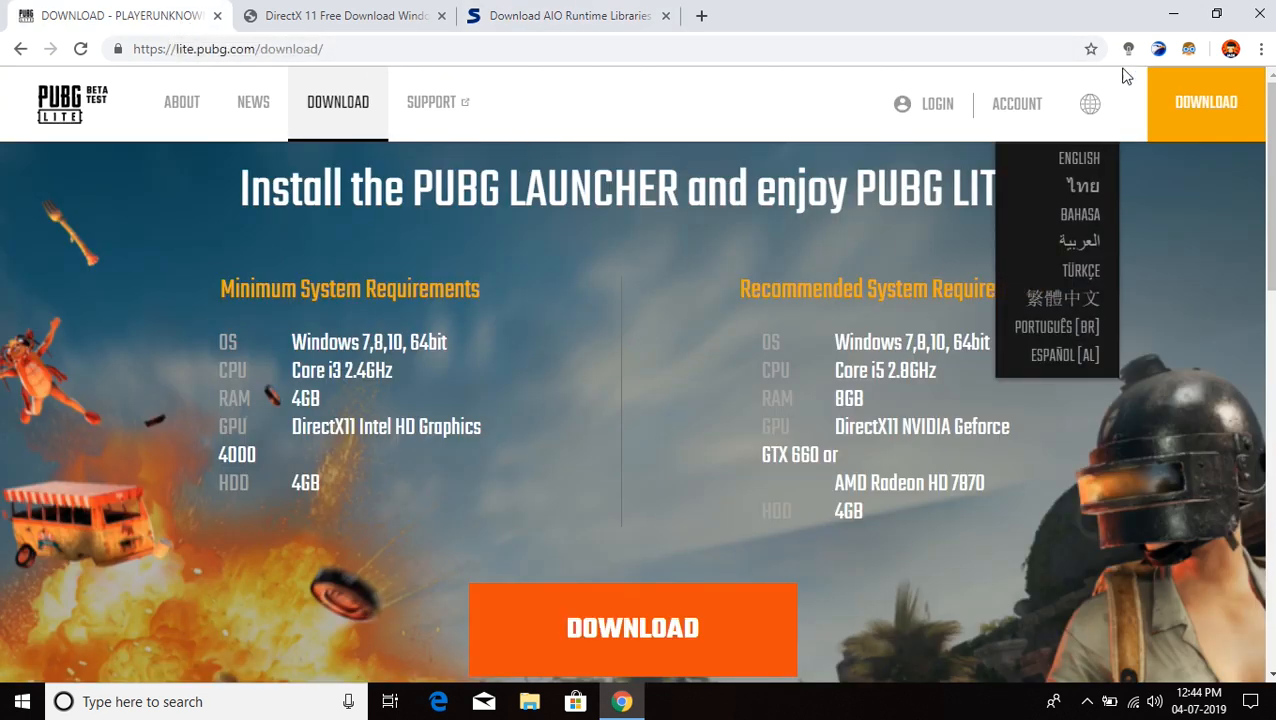
{"action": "left_click", "coordinate": [1172, 12]}
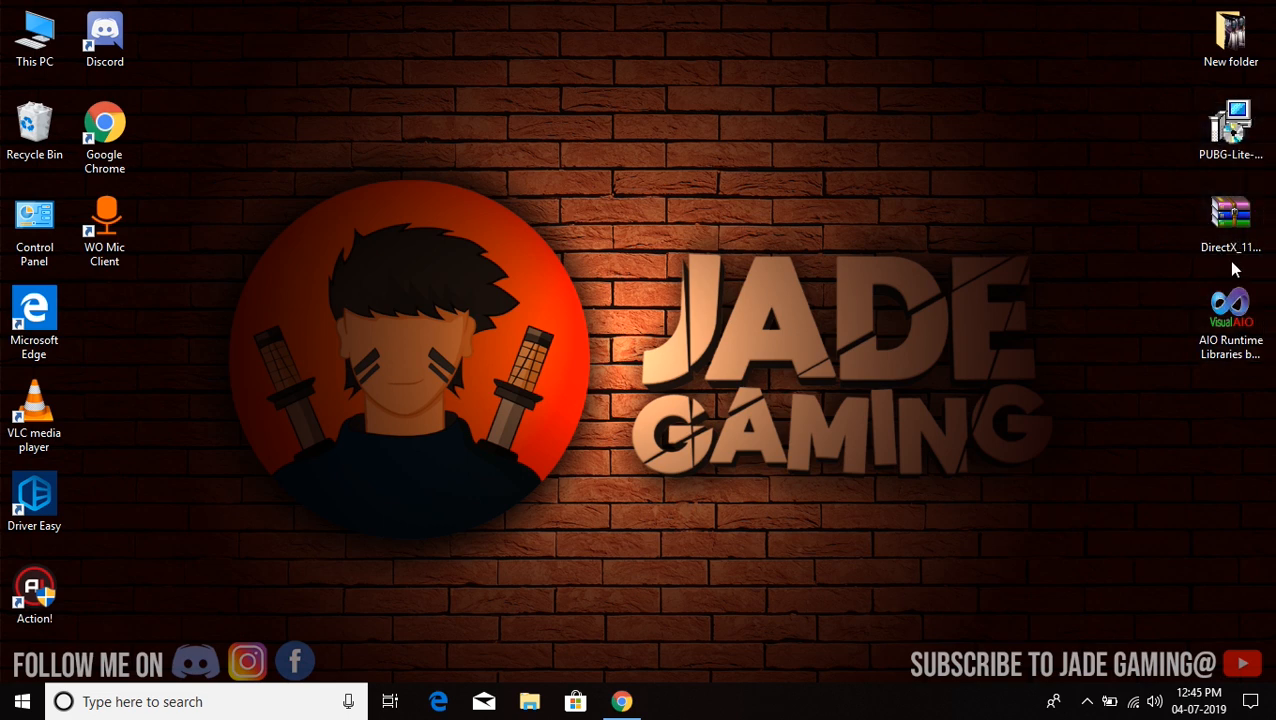
Open the DirectX setup from the desktop and browse the extracted DirectX_11_Setup folder's archives.
{"action": "left_click", "coordinate": [1230, 218]}
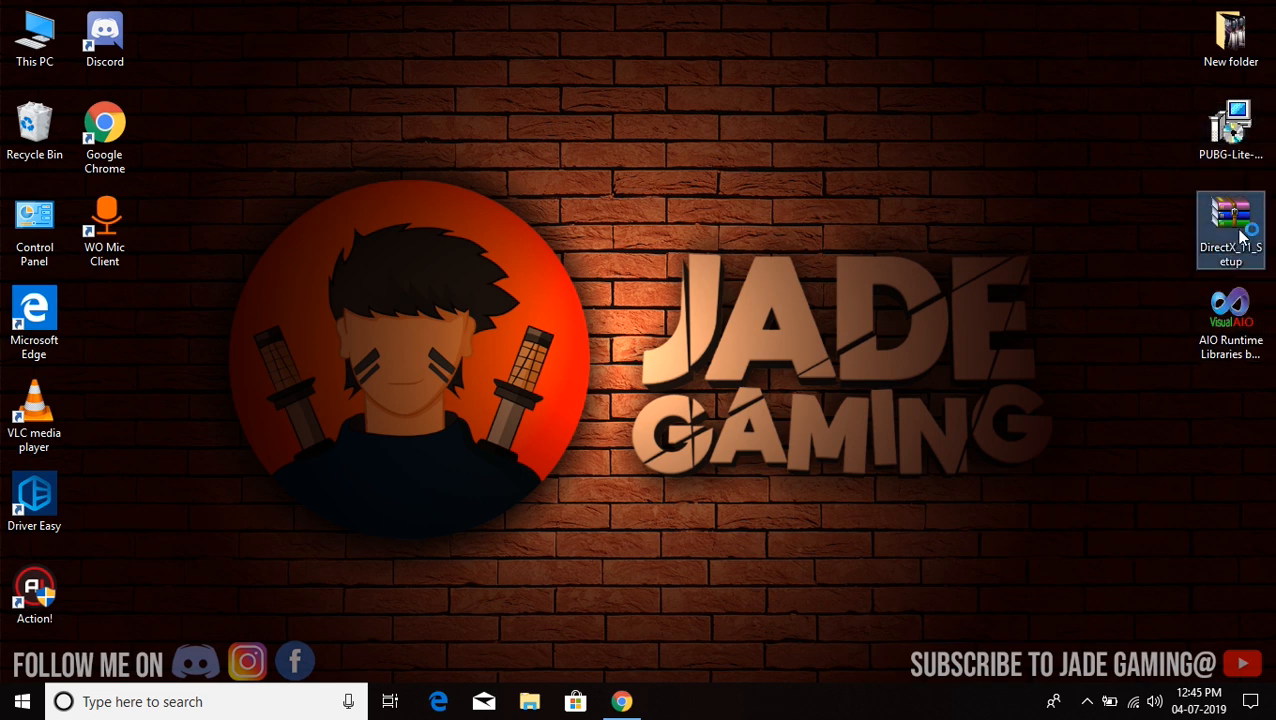
{"action": "double_click", "coordinate": [1232, 230]}
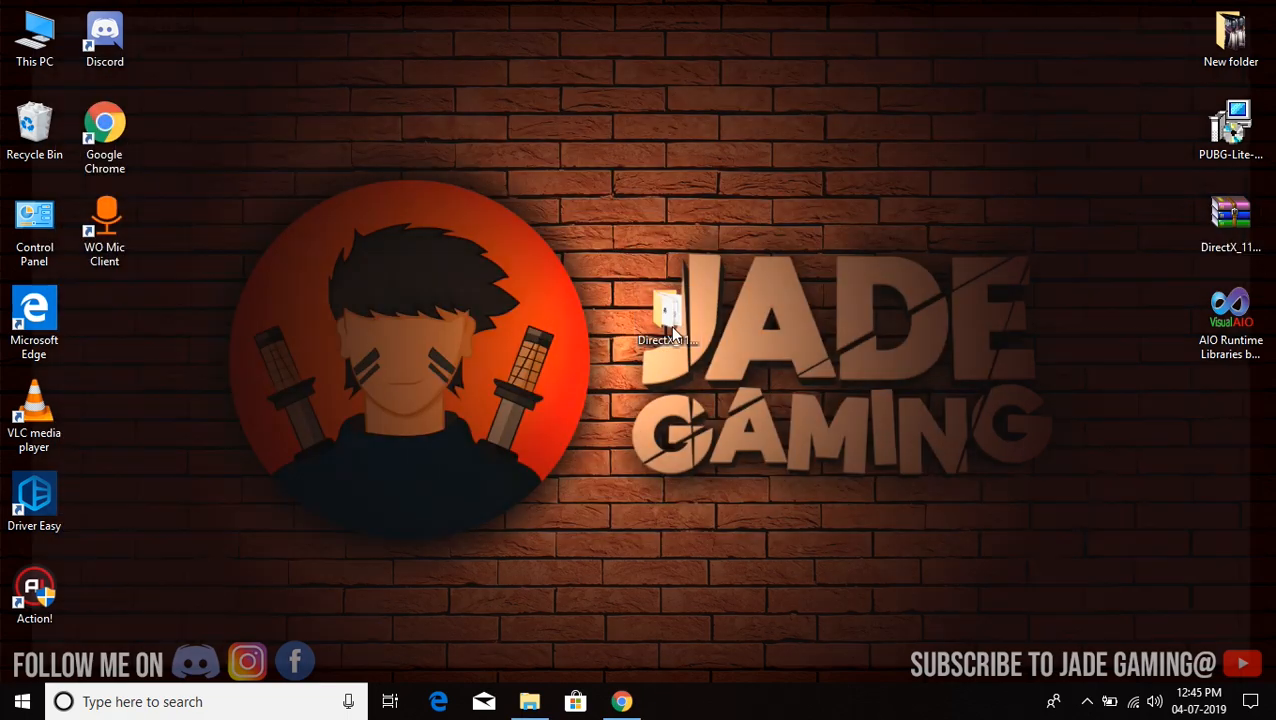
{"action": "double_click", "coordinate": [668, 316]}
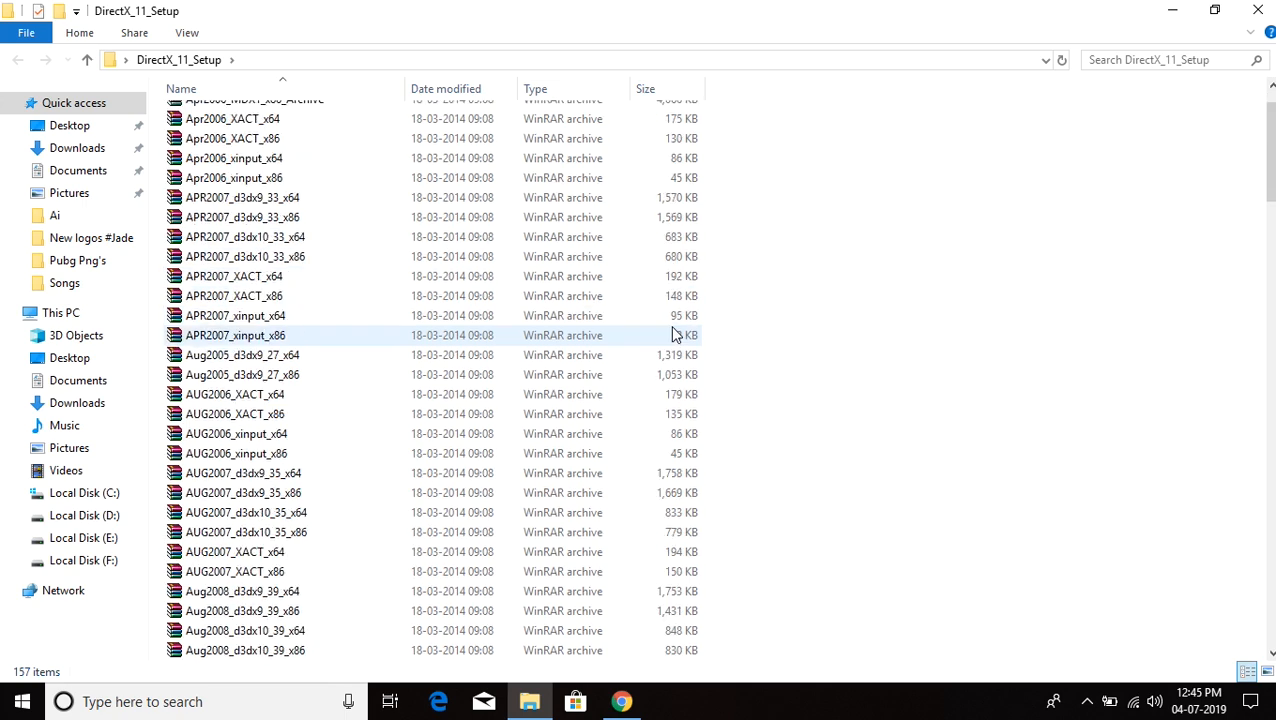
{"action": "scroll", "scroll_direction": "down", "scroll_amount": 3}
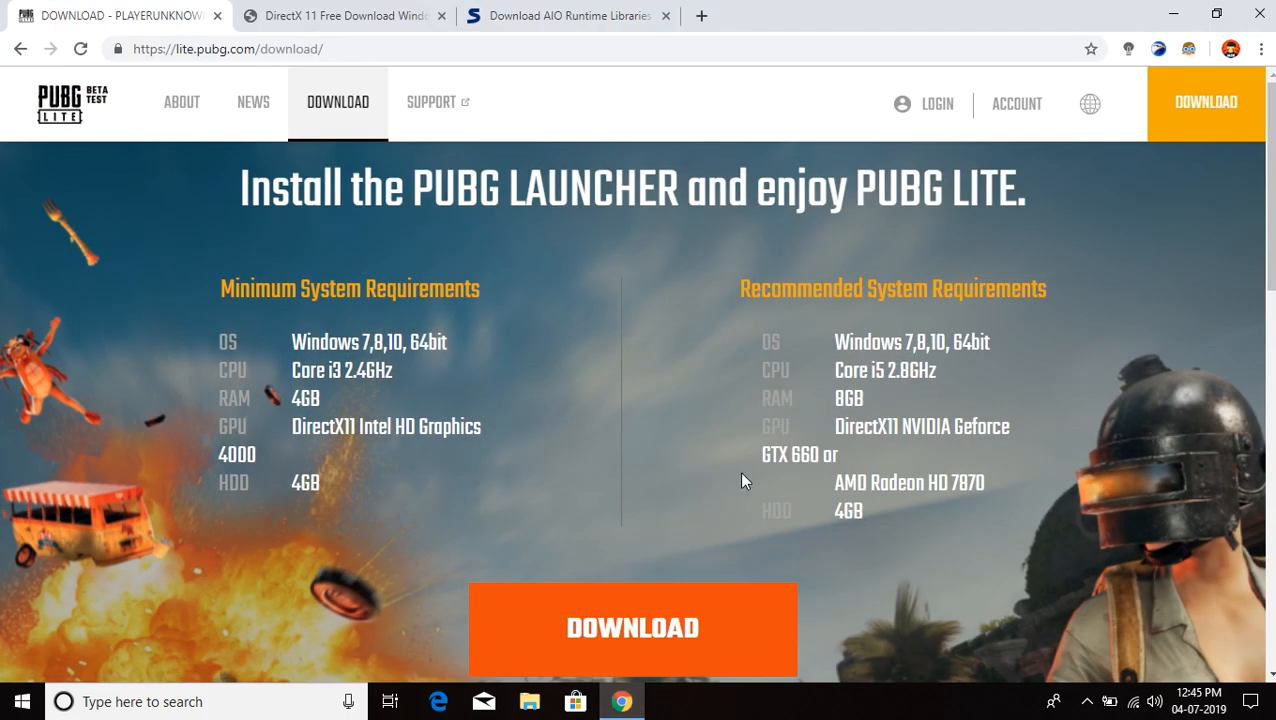
Scroll down to the orange launcher DOWNLOAD button and the prerequisite-programs notice.
{"action": "scroll", "scroll_direction": "down", "scroll_amount": 3}
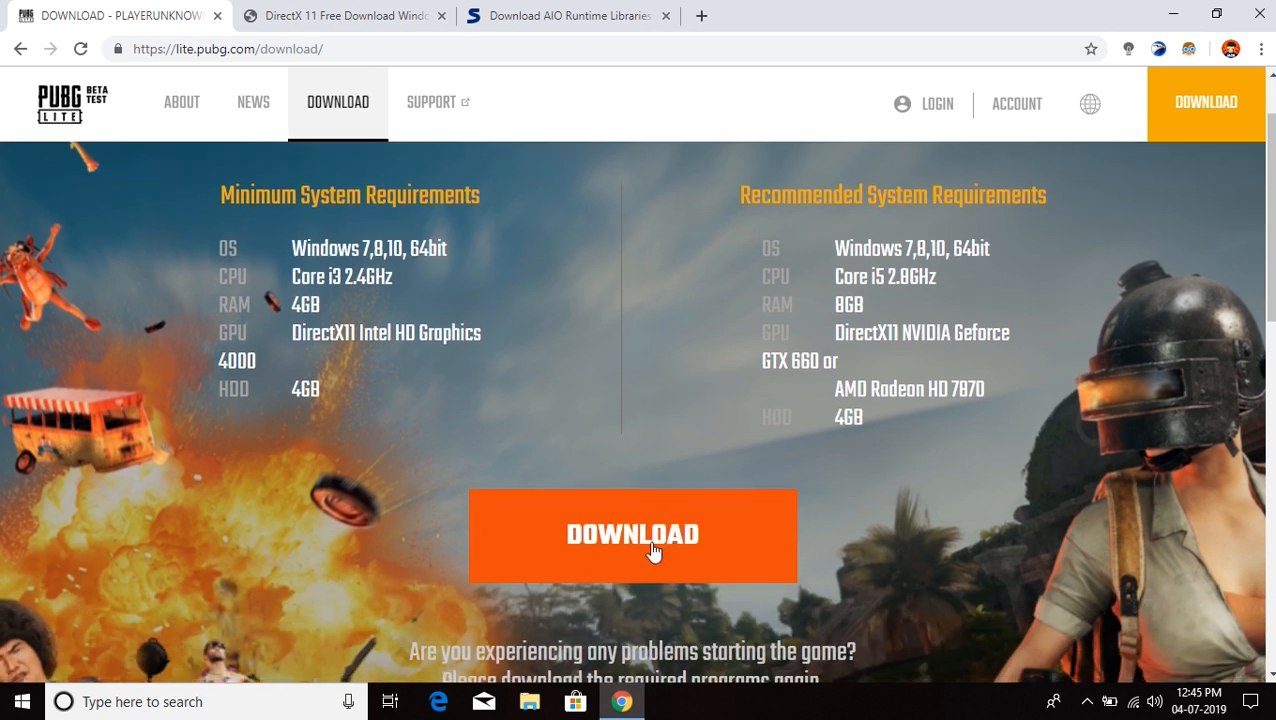
{"action": "mouse_move", "coordinate": [670, 542]}
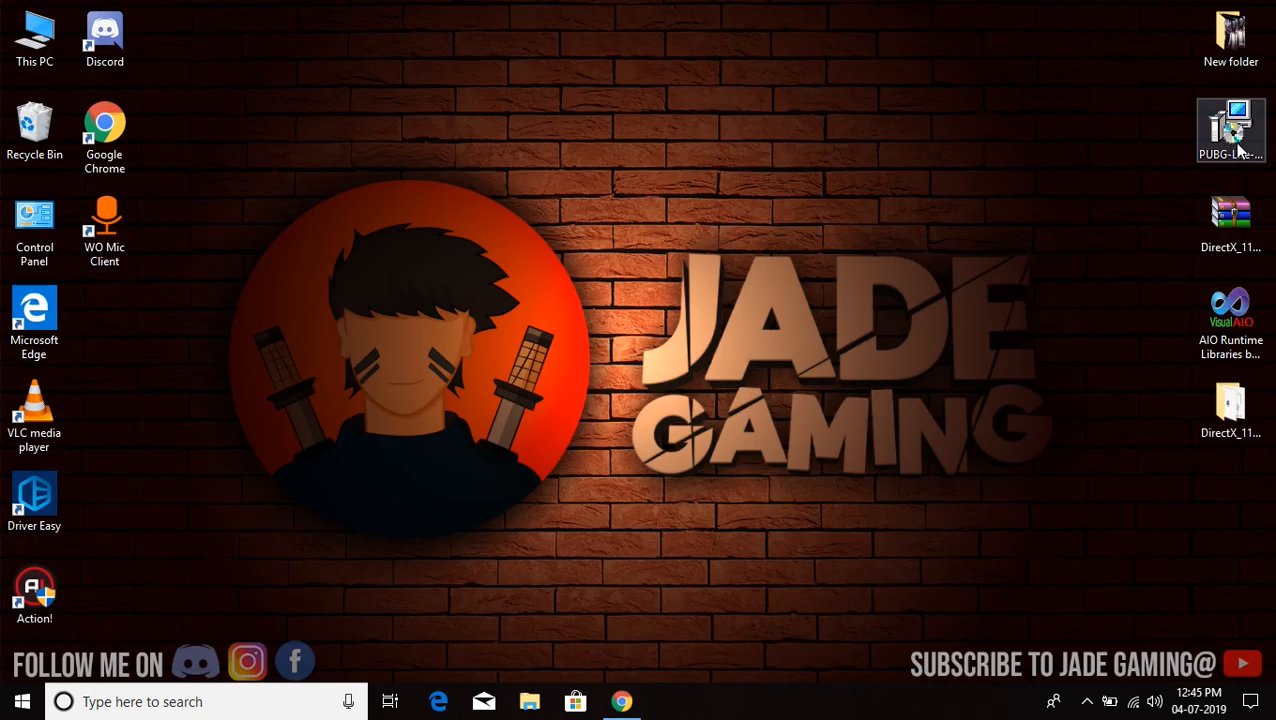
Run the PUBG-Lite installer, accept the agreement and finish with the desktop shortcut created.
{"action": "double_click", "coordinate": [1230, 130]}
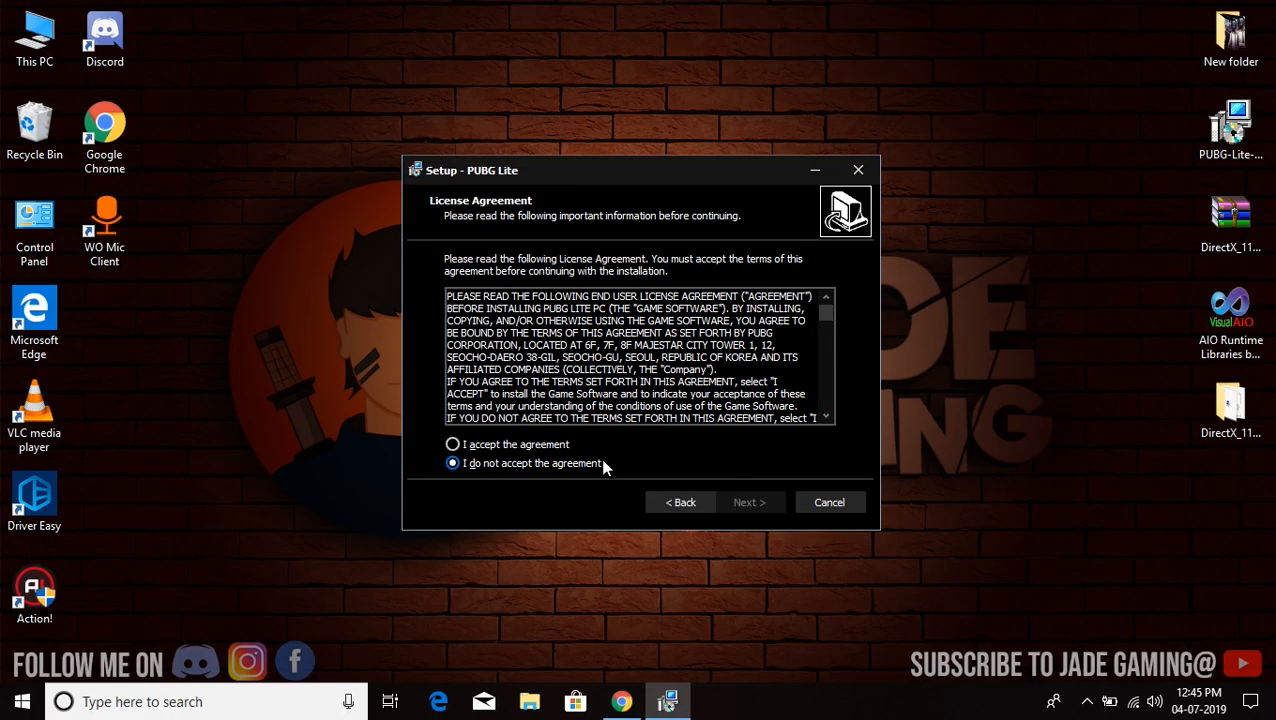
{"action": "left_click", "coordinate": [750, 502]}
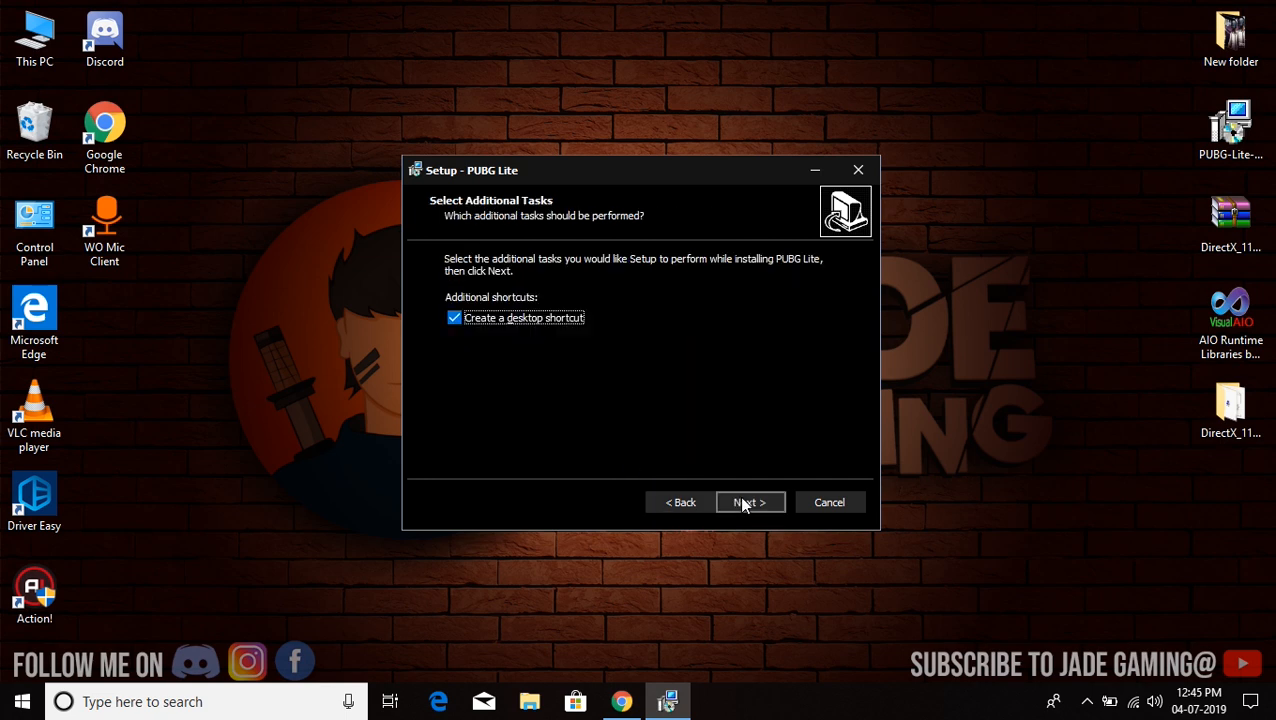
{"action": "mouse_move", "coordinate": [668, 438]}
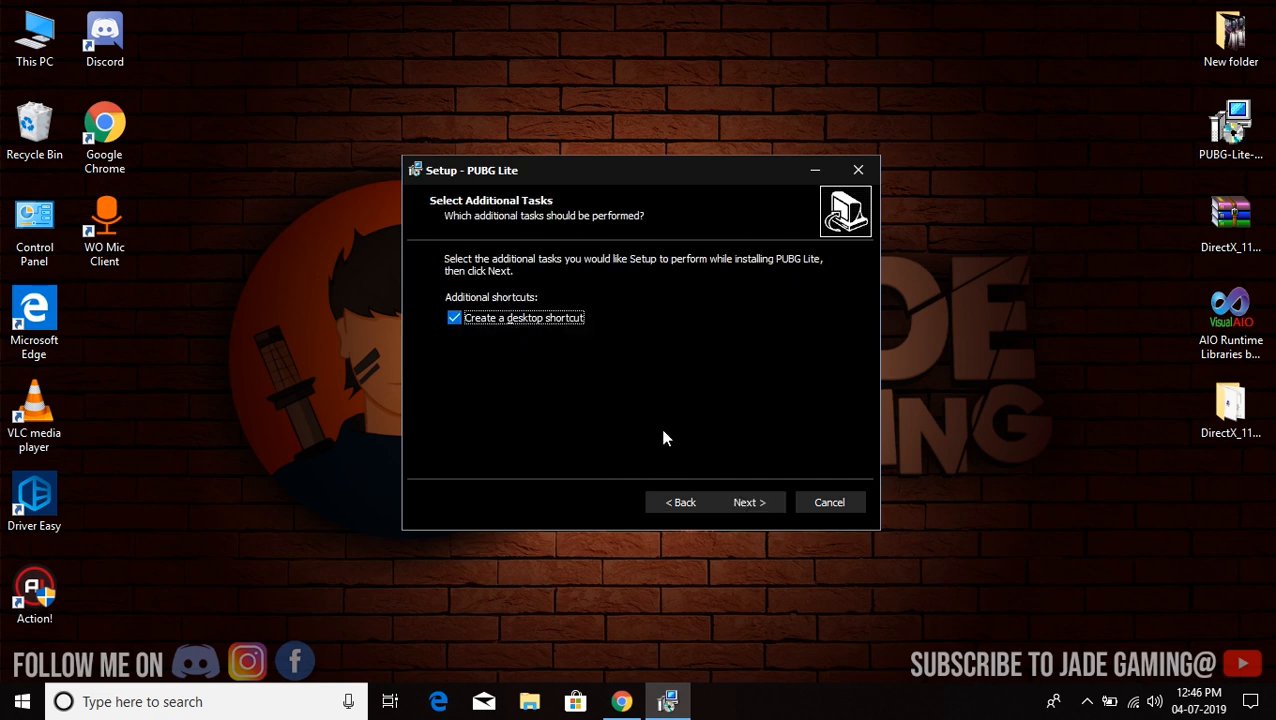
{"action": "mouse_move", "coordinate": [828, 502]}
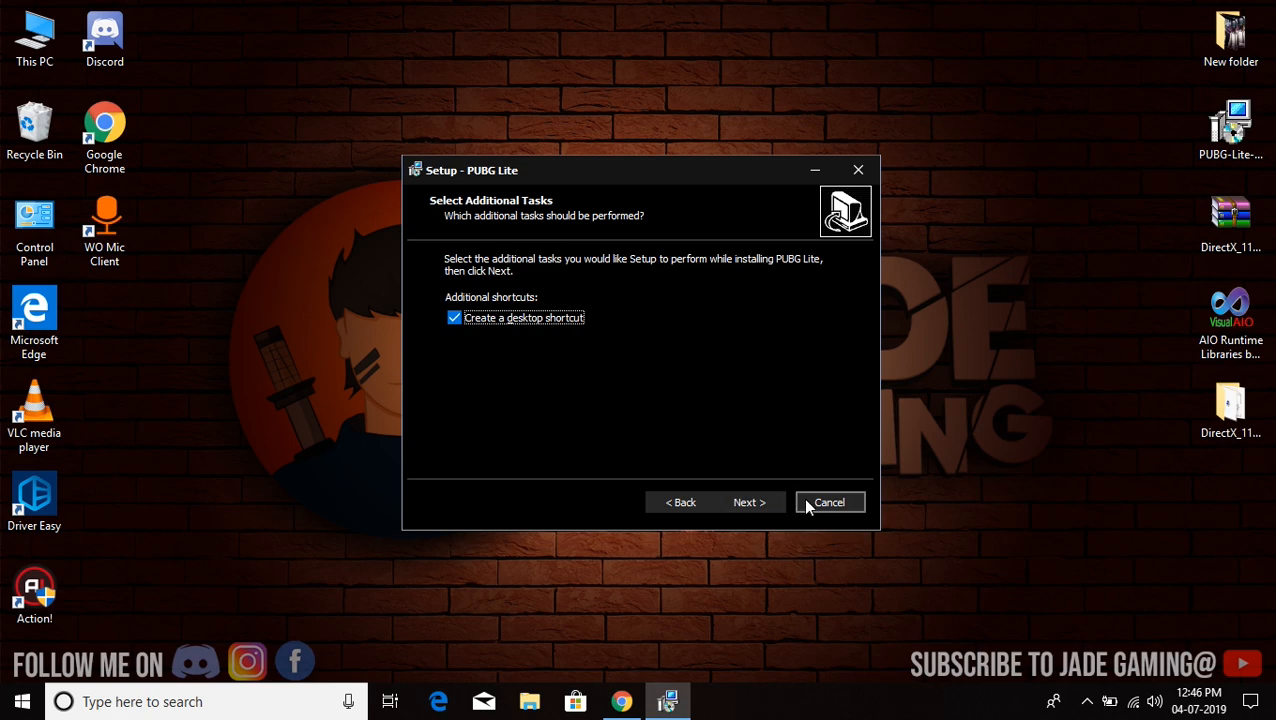
{"action": "left_click", "coordinate": [828, 502]}
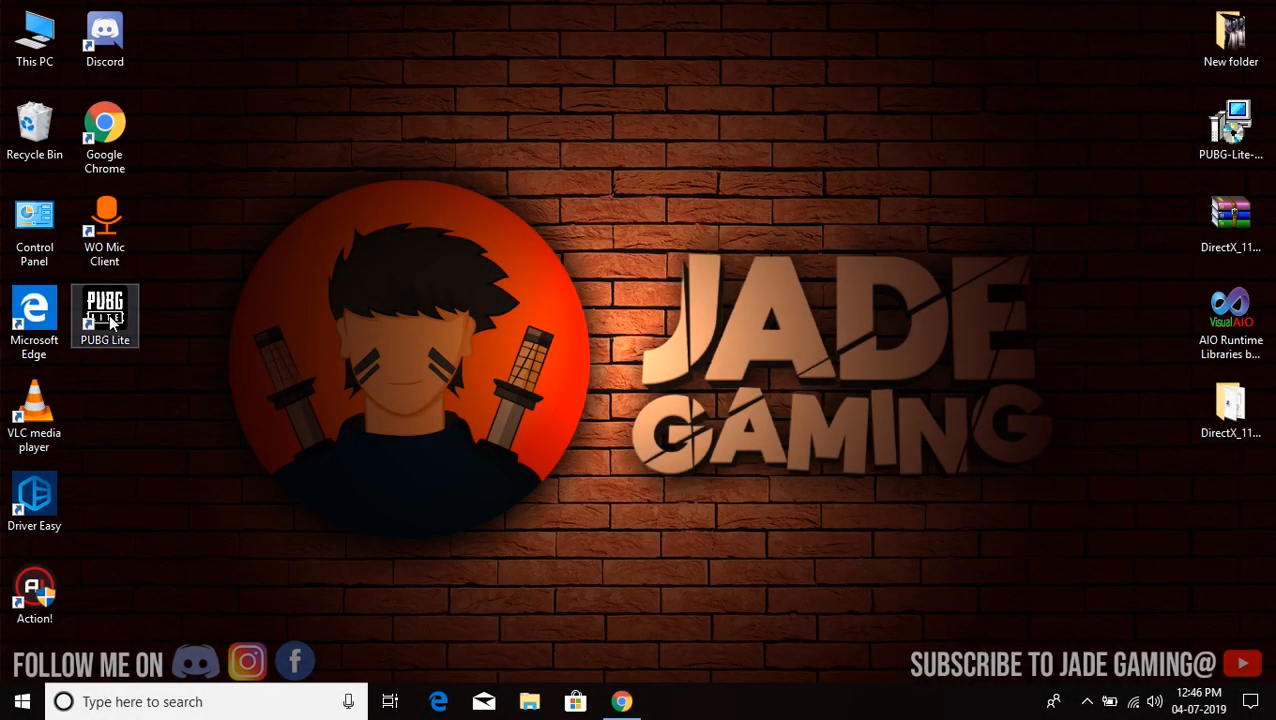
{"action": "mouse_move", "coordinate": [110, 330]}
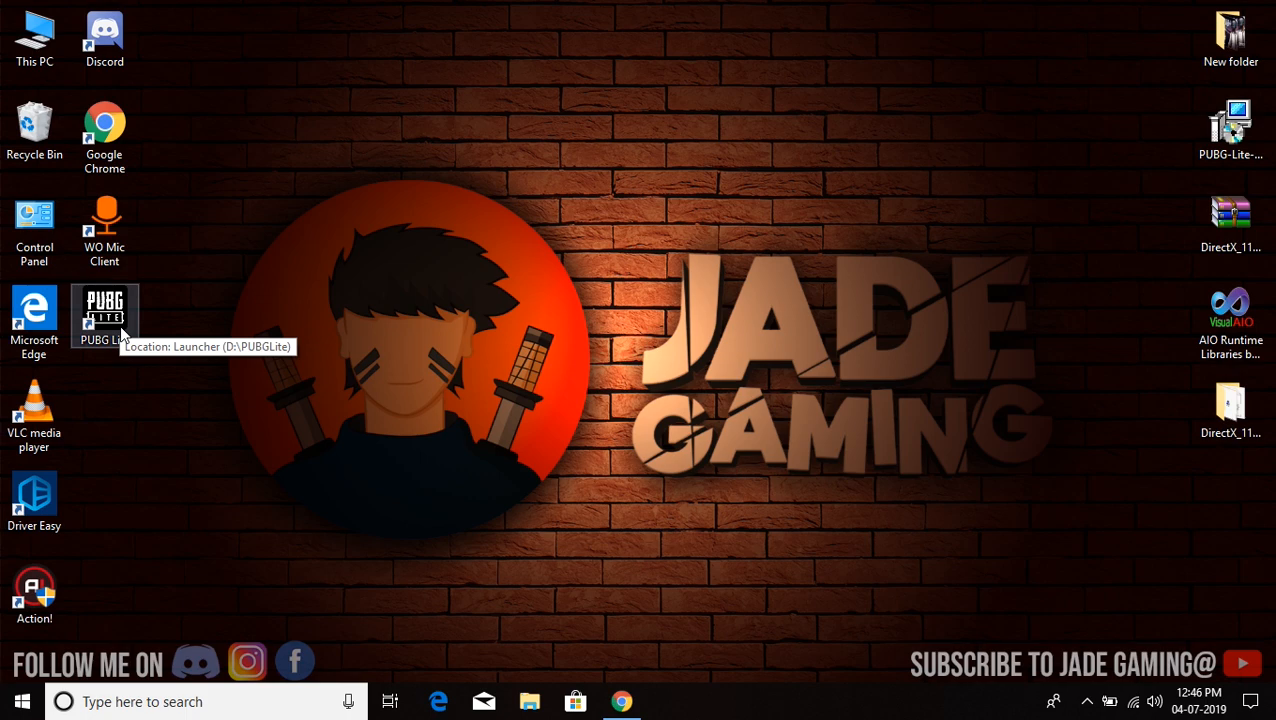
Start the launcher from the PUBG Lite shortcut and log in with the account email and password.
{"action": "double_click", "coordinate": [104, 316]}
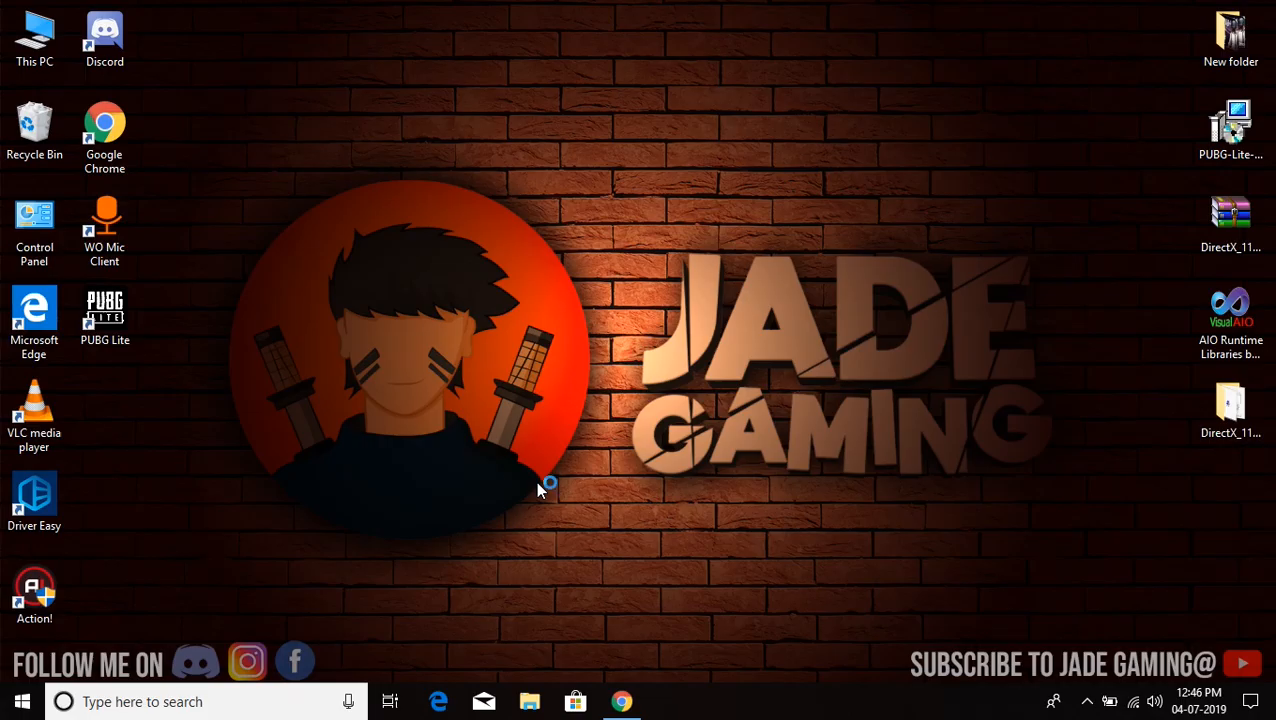
{"action": "double_click", "coordinate": [104, 316]}
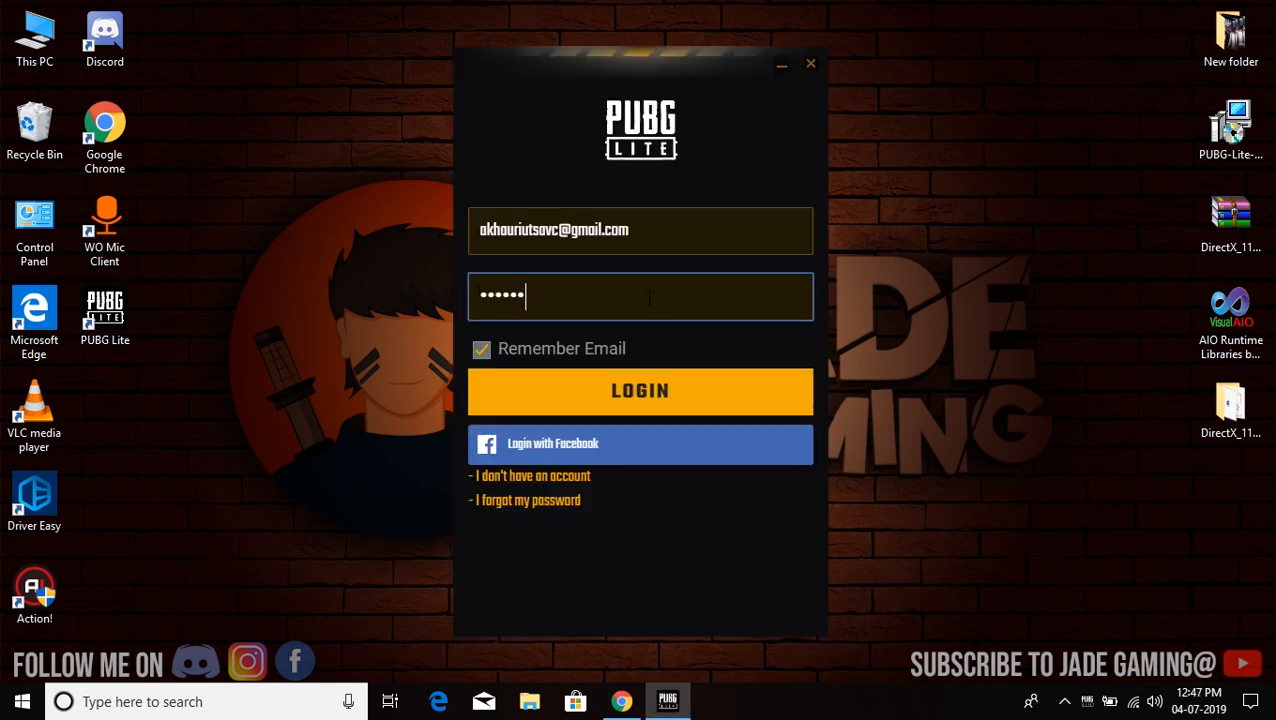
{"action": "type", "text": "password"}
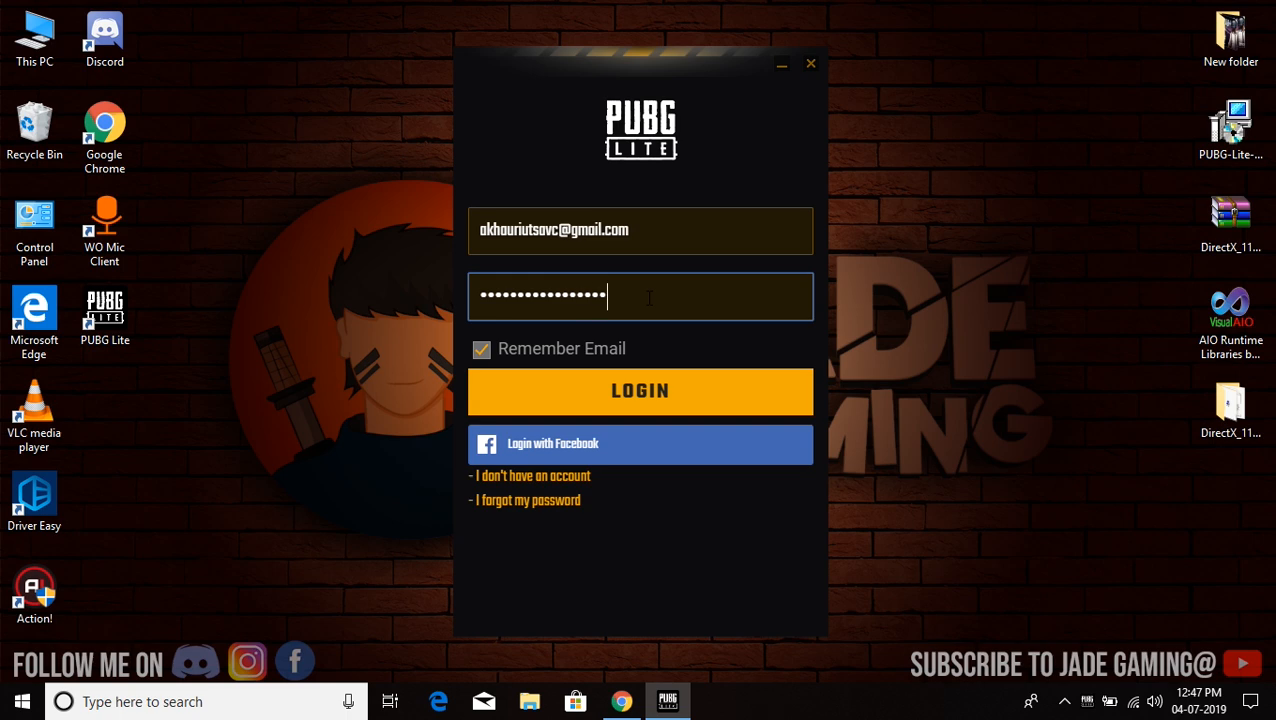
{"action": "left_click", "coordinate": [640, 390]}
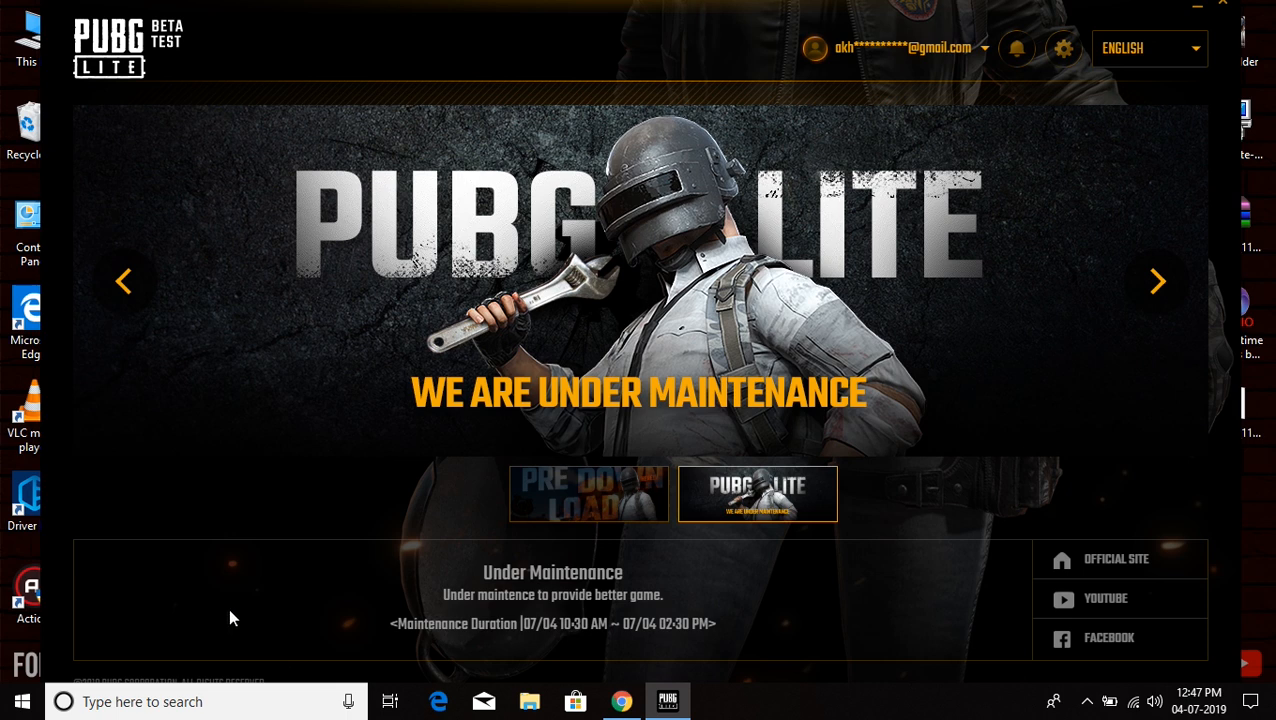
{"action": "mouse_move", "coordinate": [248, 616]}
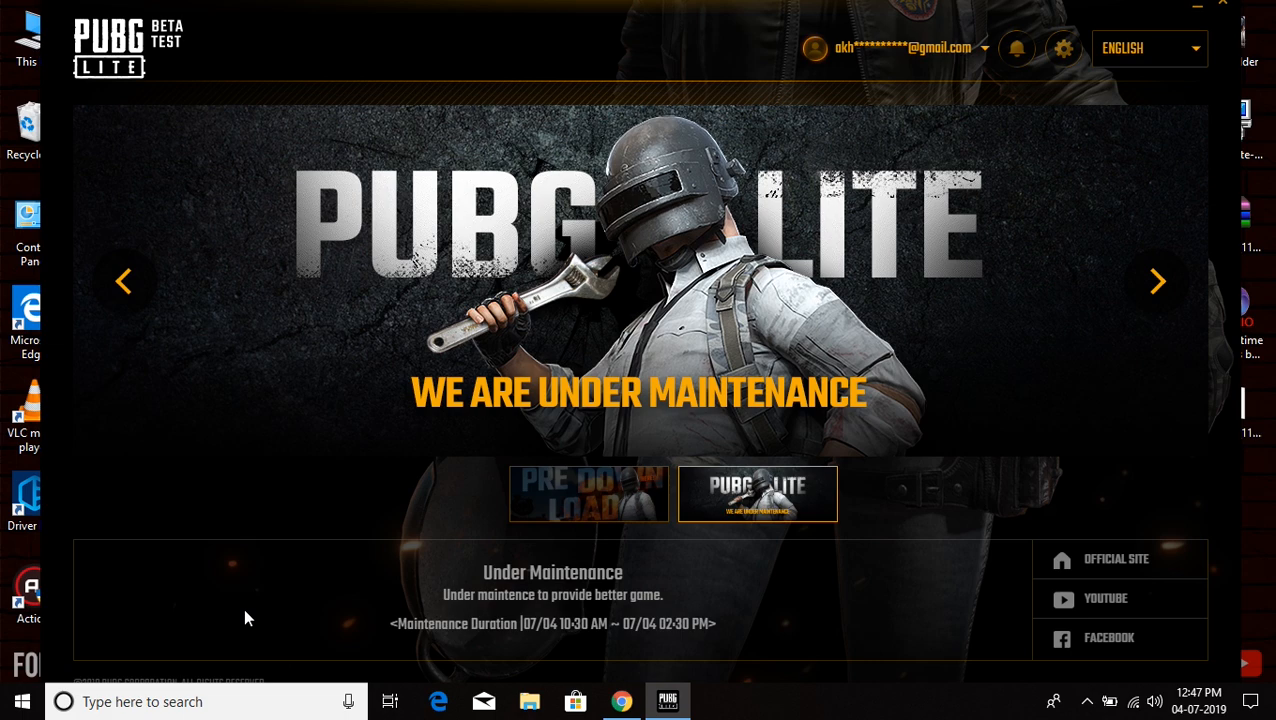
{"action": "left_click", "coordinate": [588, 492]}
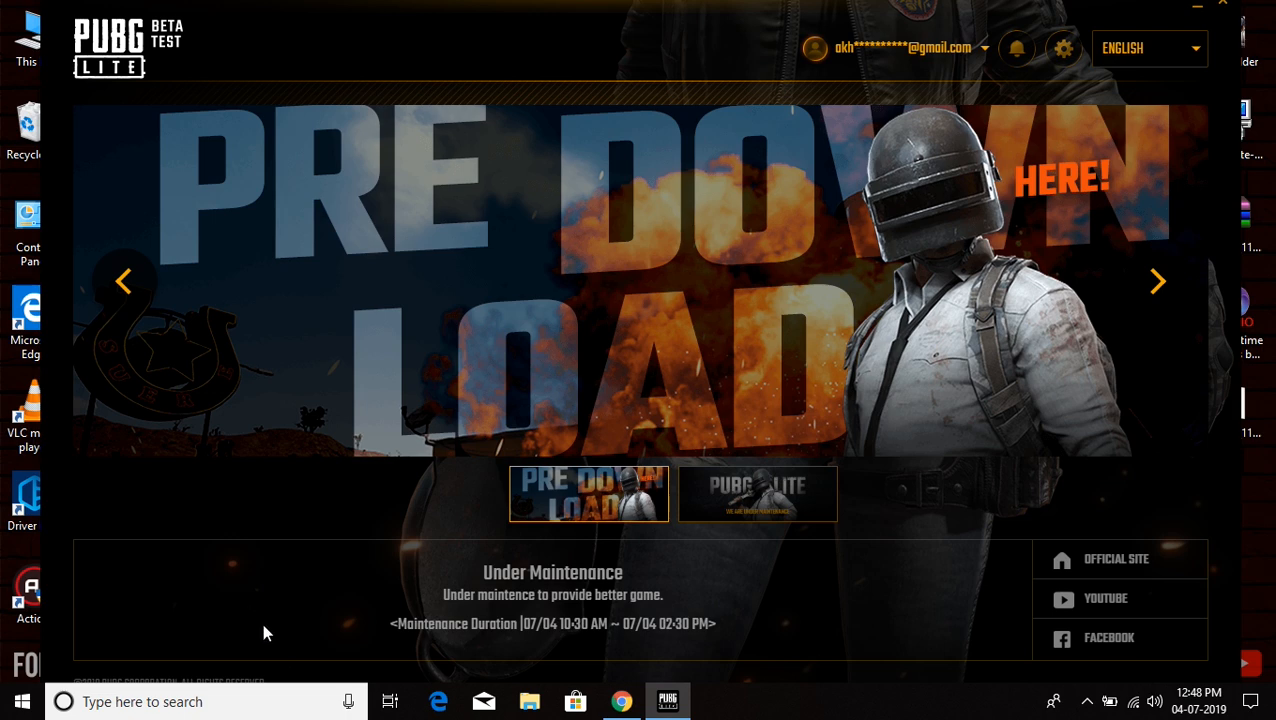
{"action": "mouse_move", "coordinate": [256, 596]}
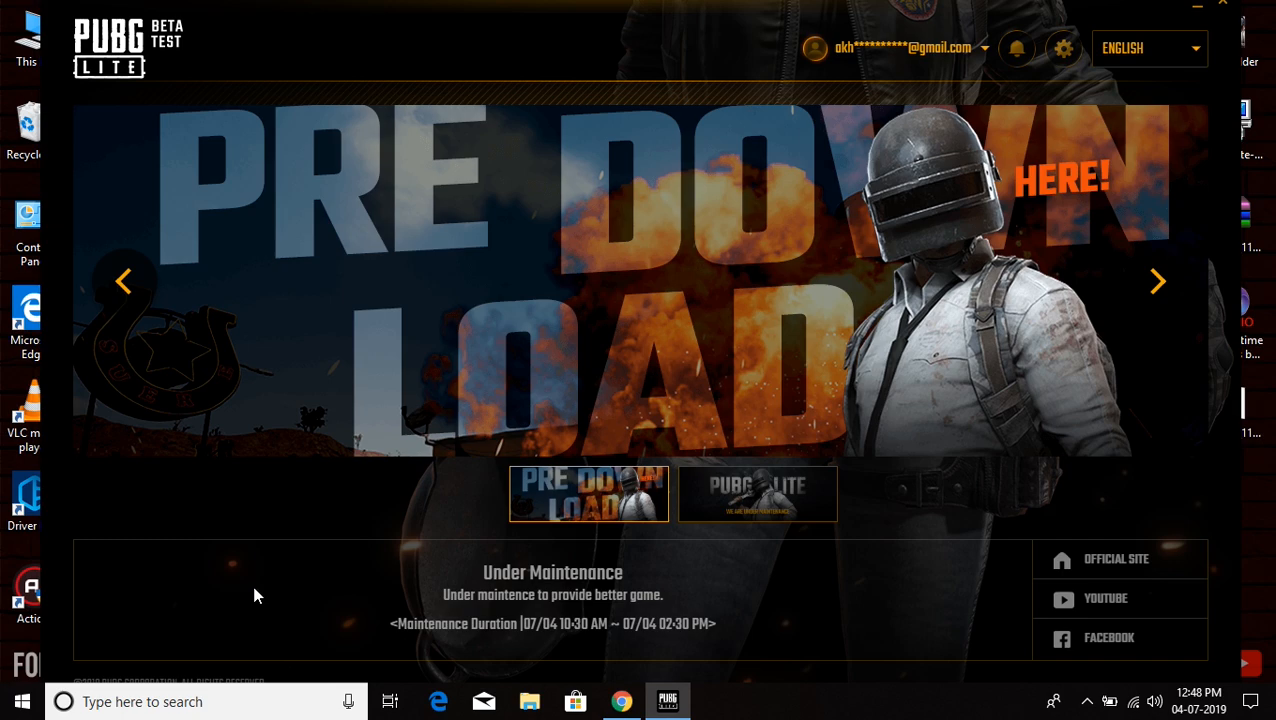
{"action": "left_click", "coordinate": [756, 492]}
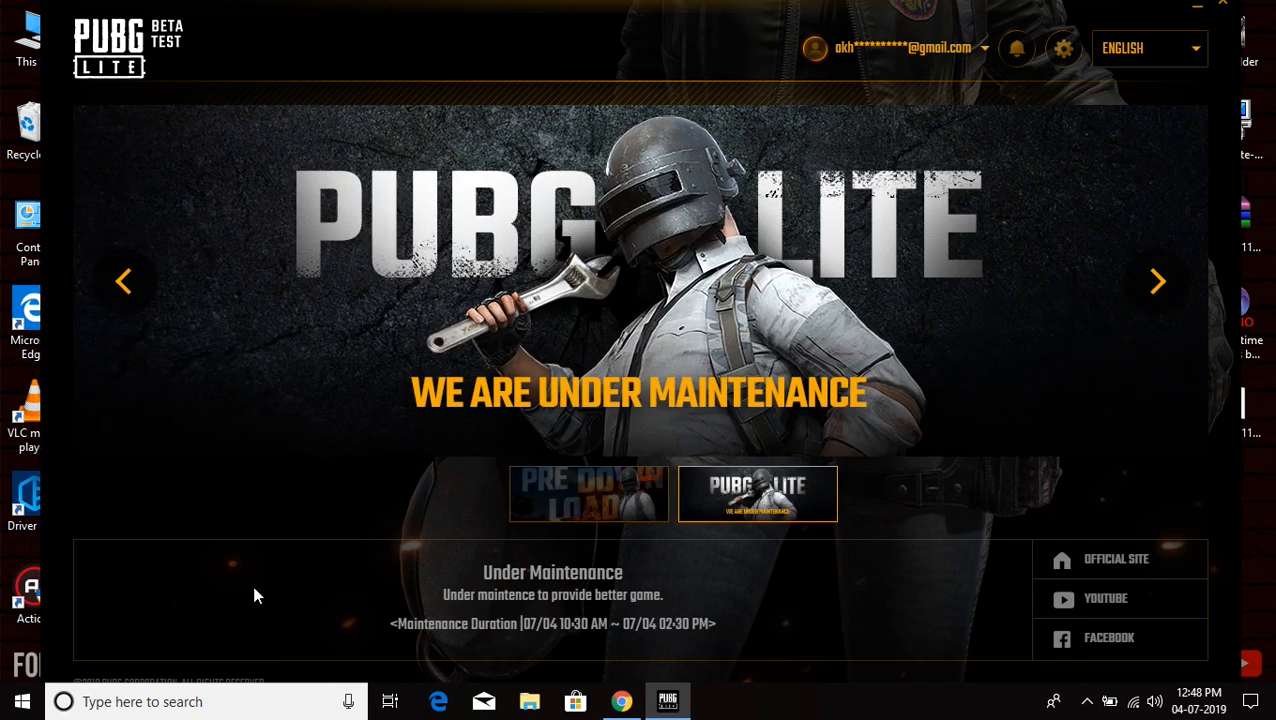